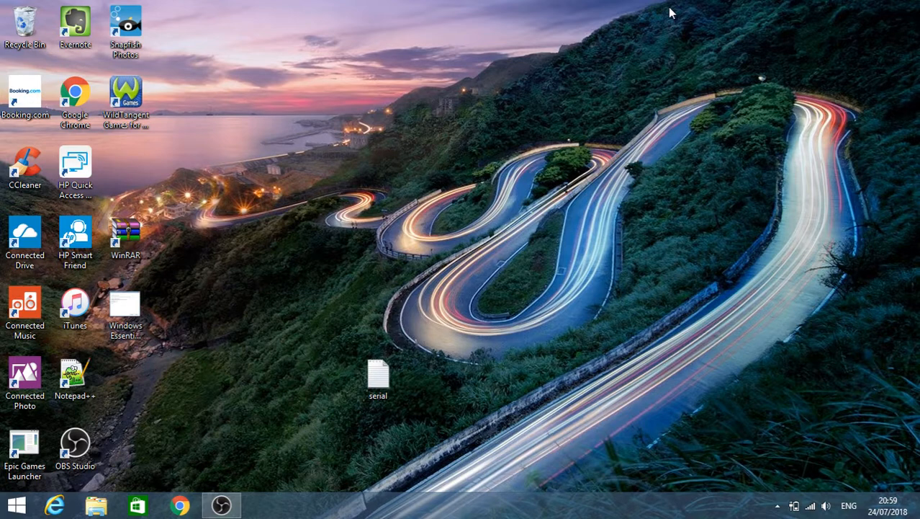
pyautogui.moveTo(666, 14)
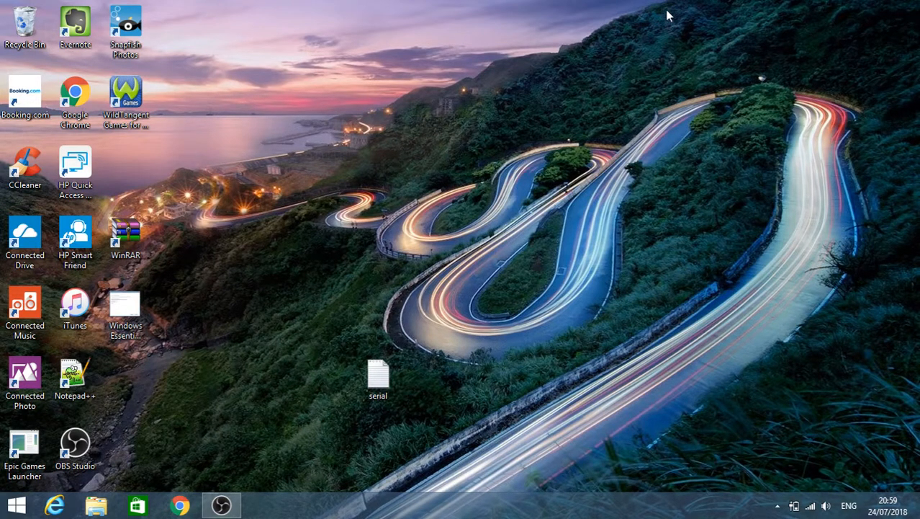
pyautogui.moveTo(213, 339)
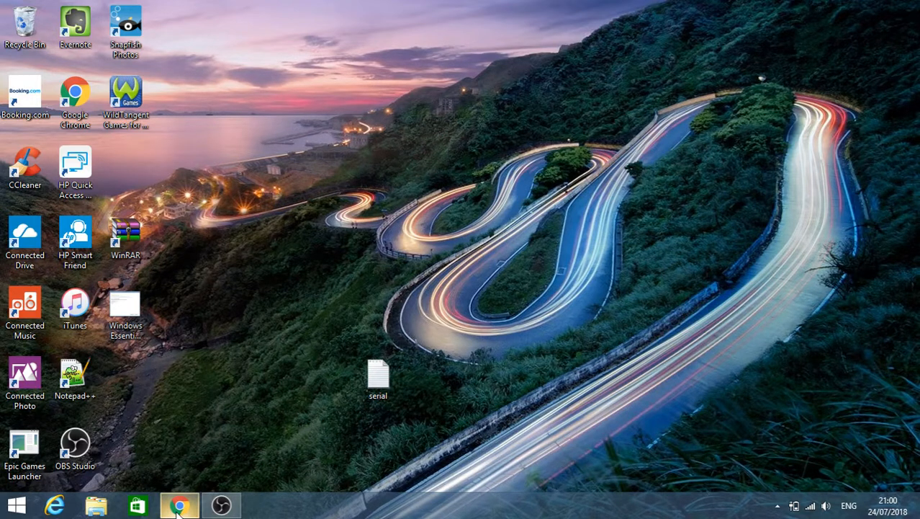
# Search Google in Chrome for 'windows essentials 2012 download'.
pyautogui.click(178, 504)
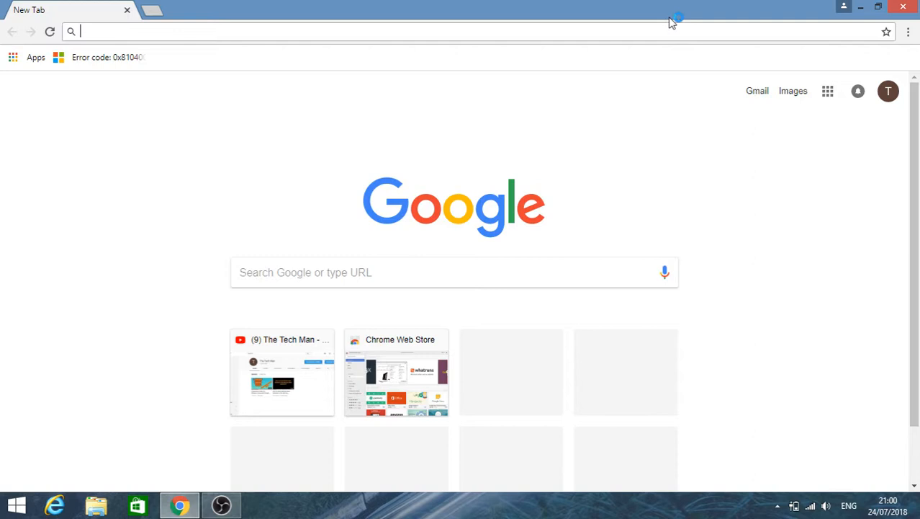
pyautogui.write('windows essentials 2012 download')
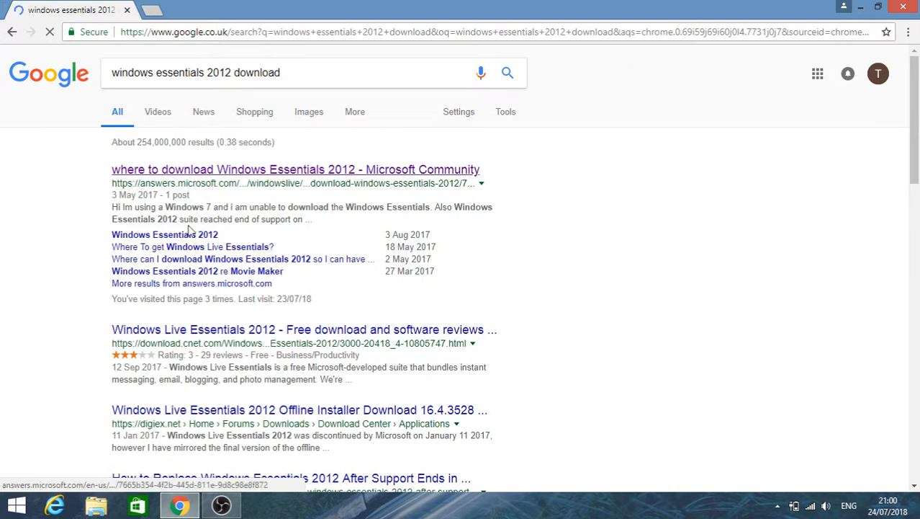
pyautogui.moveTo(138, 343)
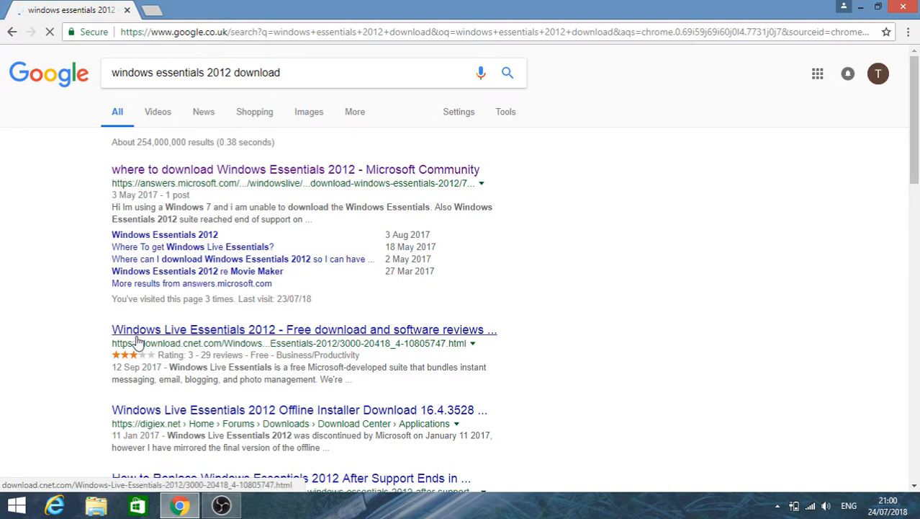
pyautogui.click(302, 329)
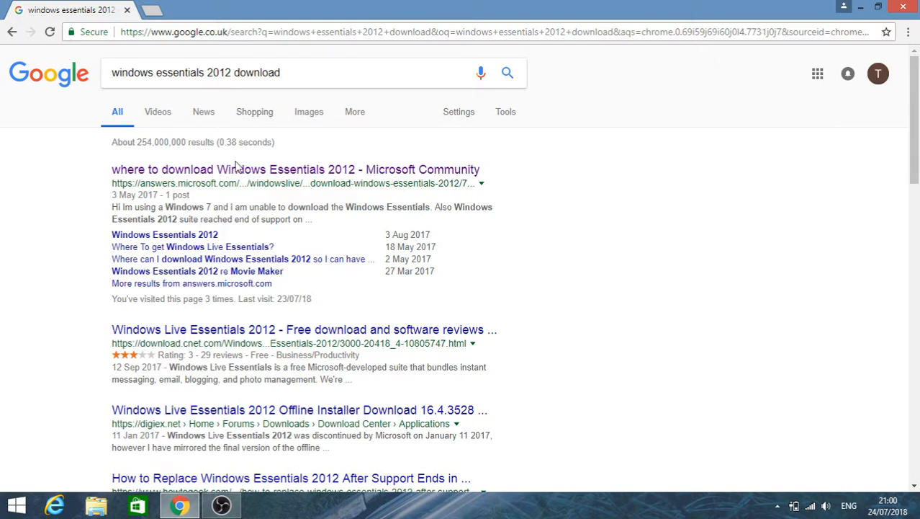
# Open the Microsoft Community result about where to download Windows Essentials 2012.
pyautogui.click(296, 169)
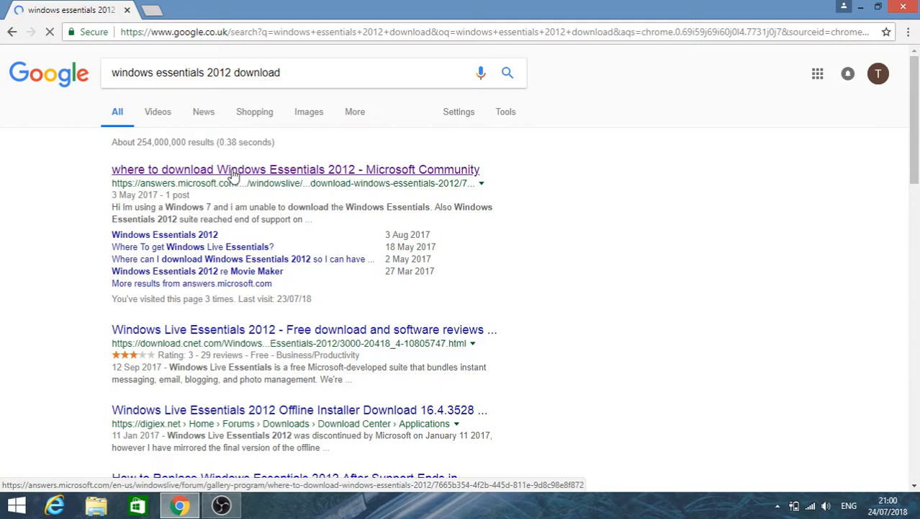
pyautogui.click(295, 170)
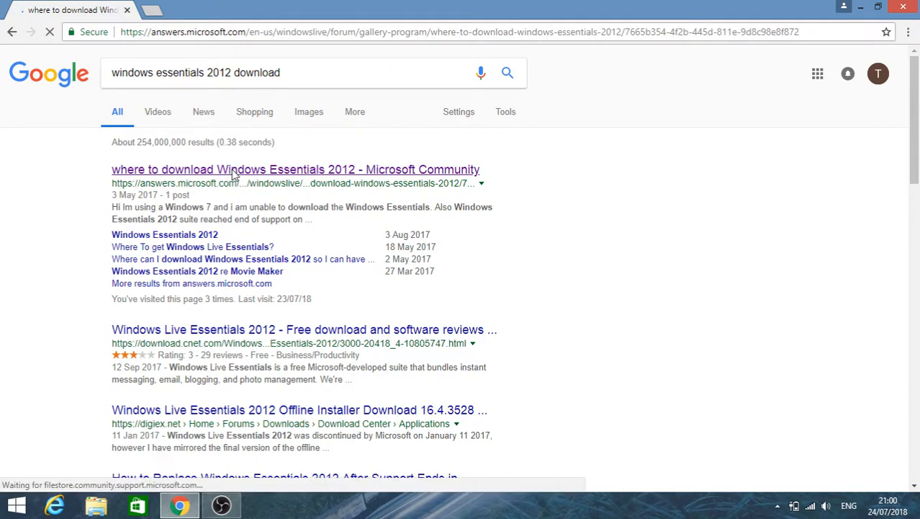
# Bring the reply with the wlsetup-all.exe offline installer links into view.
pyautogui.click(295, 170)
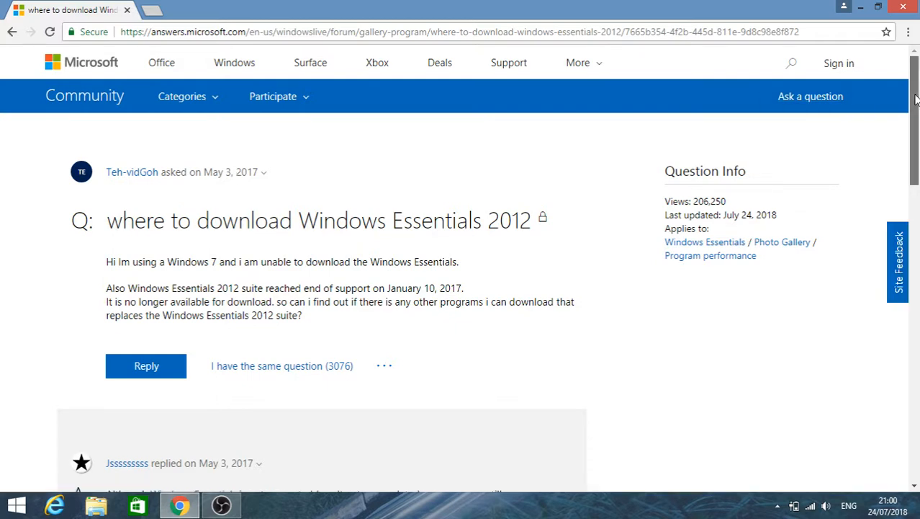
pyautogui.scroll(-3)
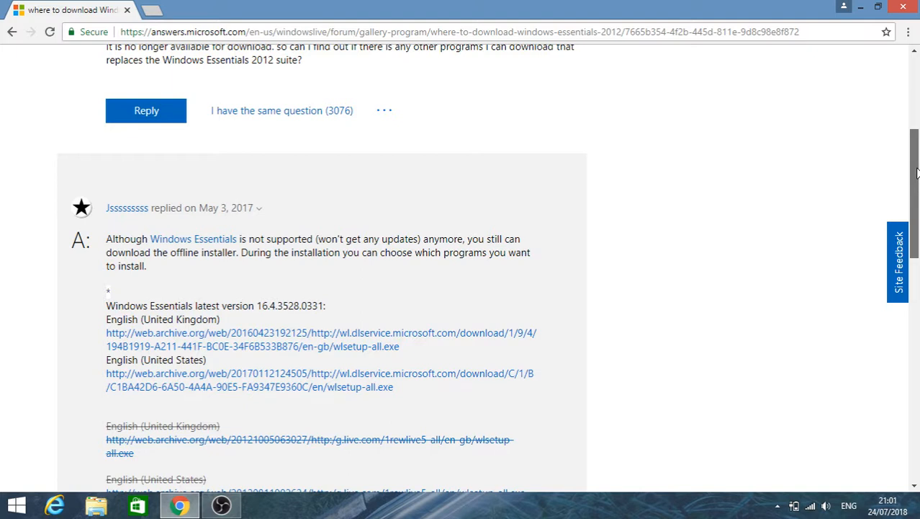
pyautogui.scroll(-3)
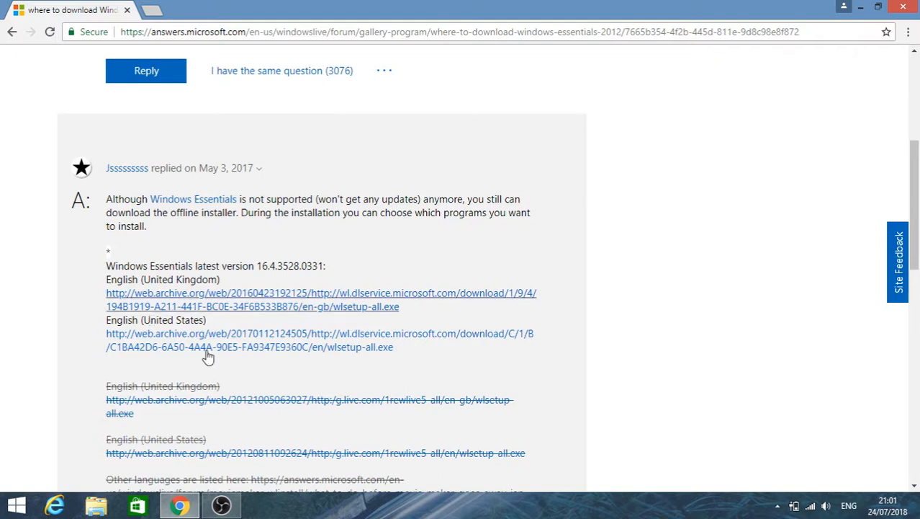
pyautogui.moveTo(317, 360)
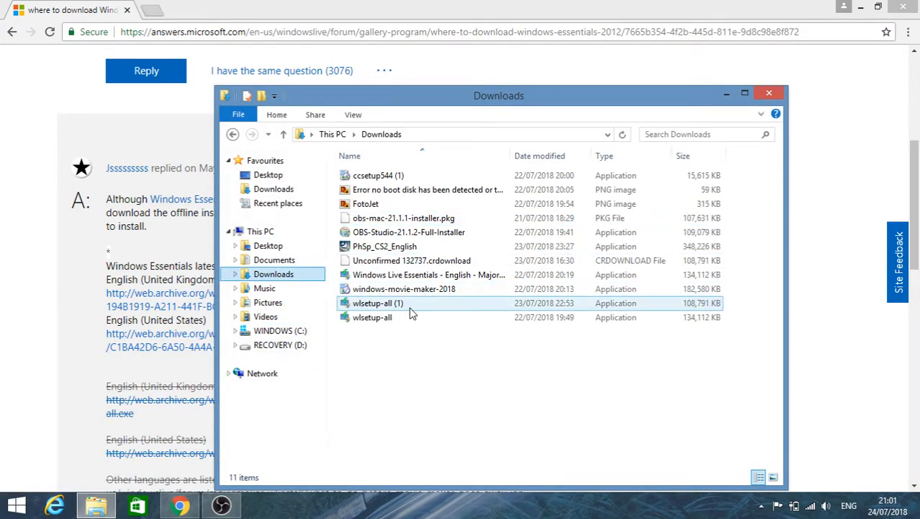
pyautogui.moveTo(401, 320)
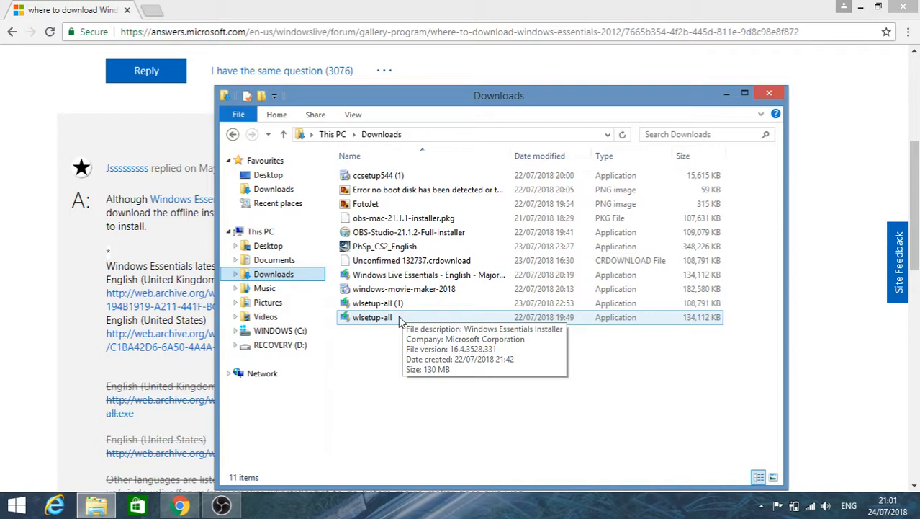
pyautogui.moveTo(403, 320)
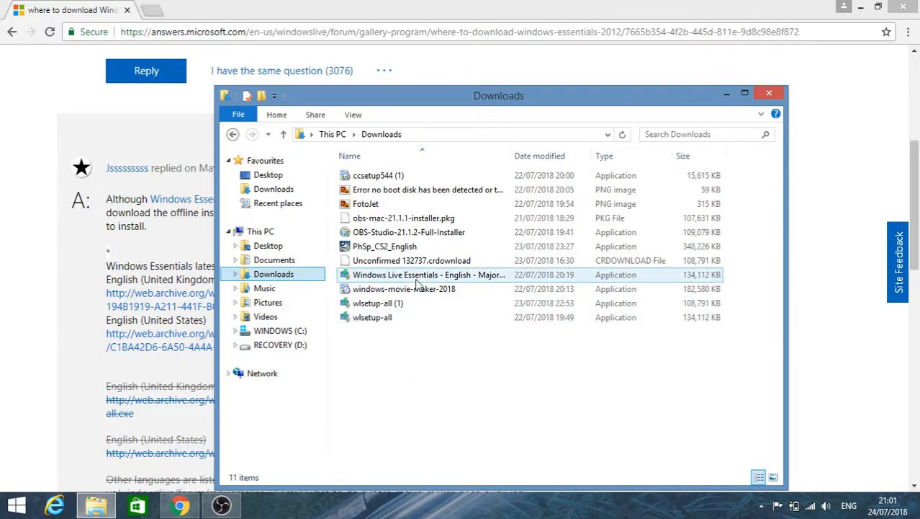
# Run the wlsetup-all (1) installer from the Downloads folder.
pyautogui.click(378, 302)
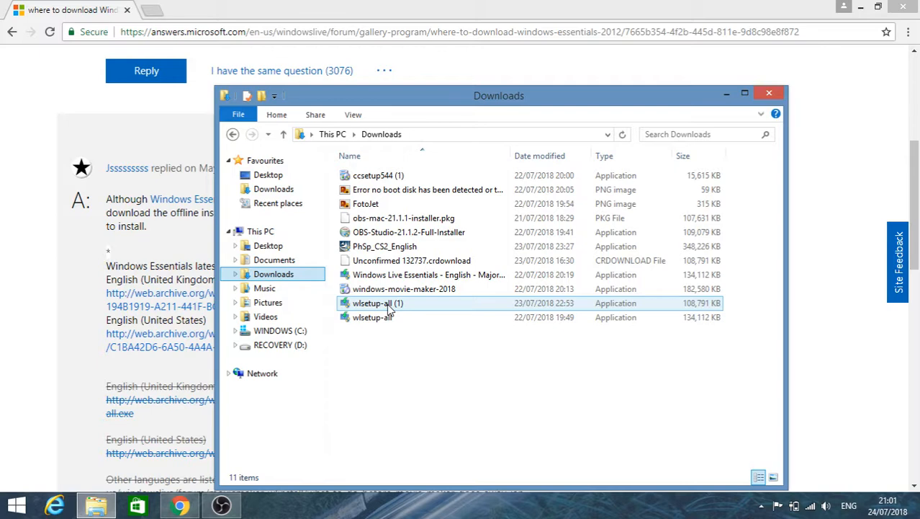
pyautogui.click(377, 302)
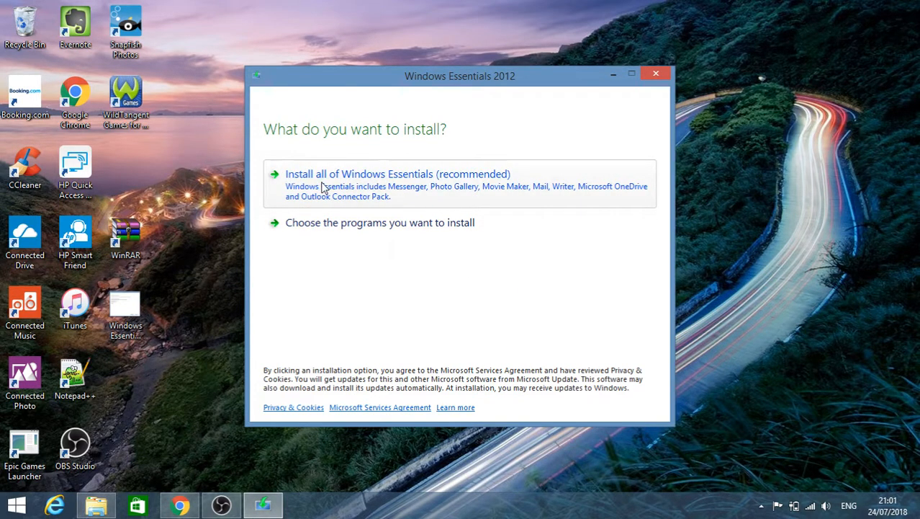
pyautogui.moveTo(307, 277)
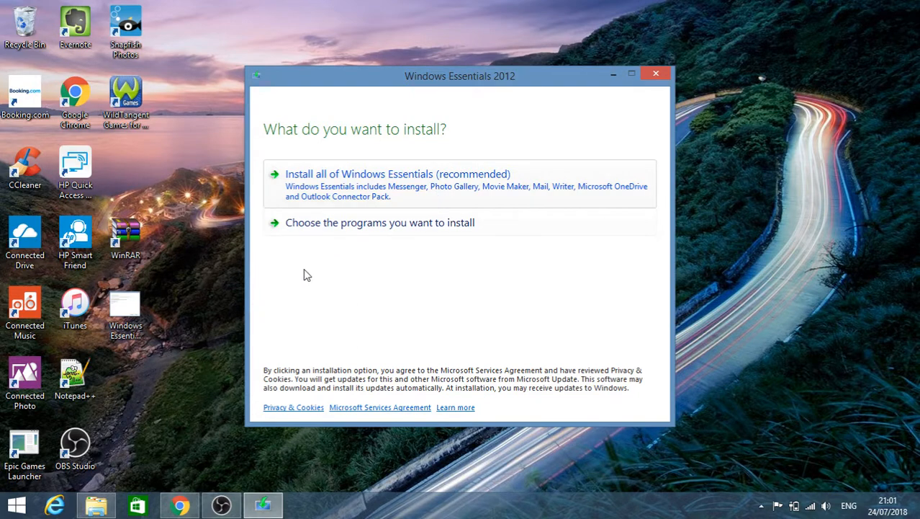
pyautogui.moveTo(328, 229)
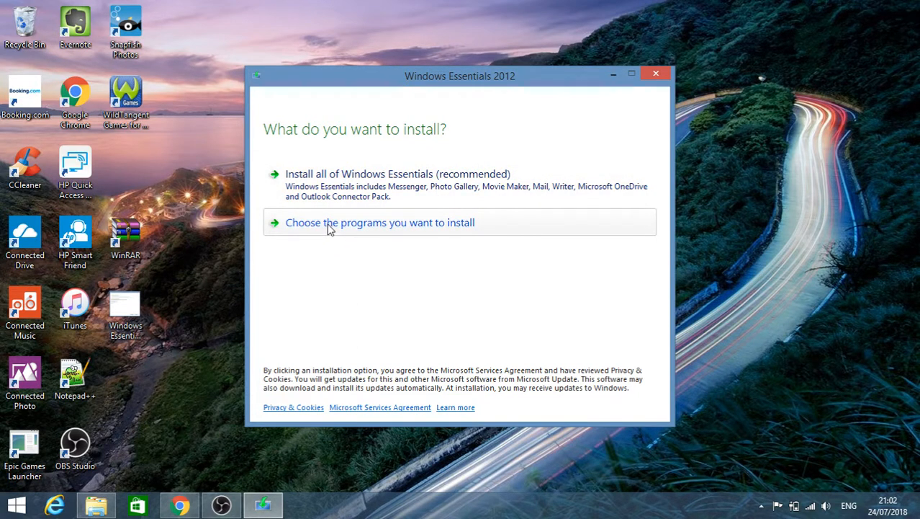
# Choose programs, keep only Photo Gallery and Movie Maker, and start the installation.
pyautogui.click(380, 222)
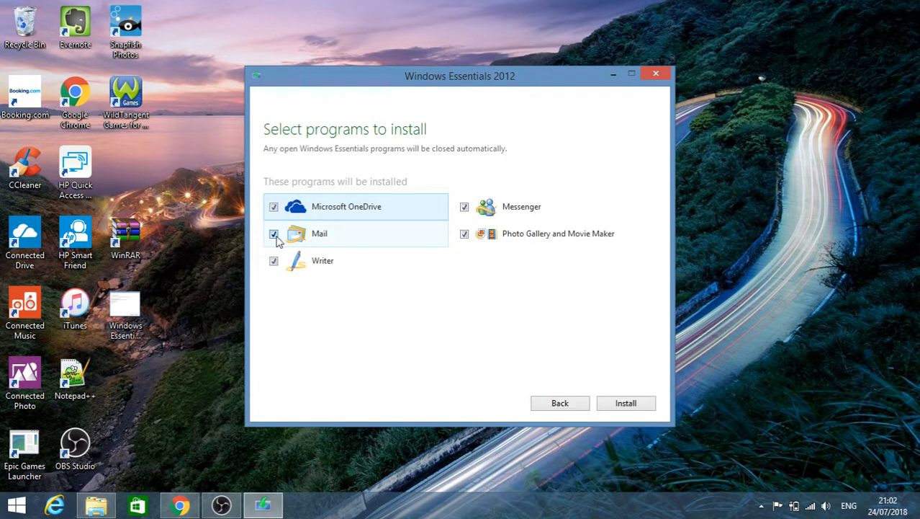
pyautogui.click(274, 234)
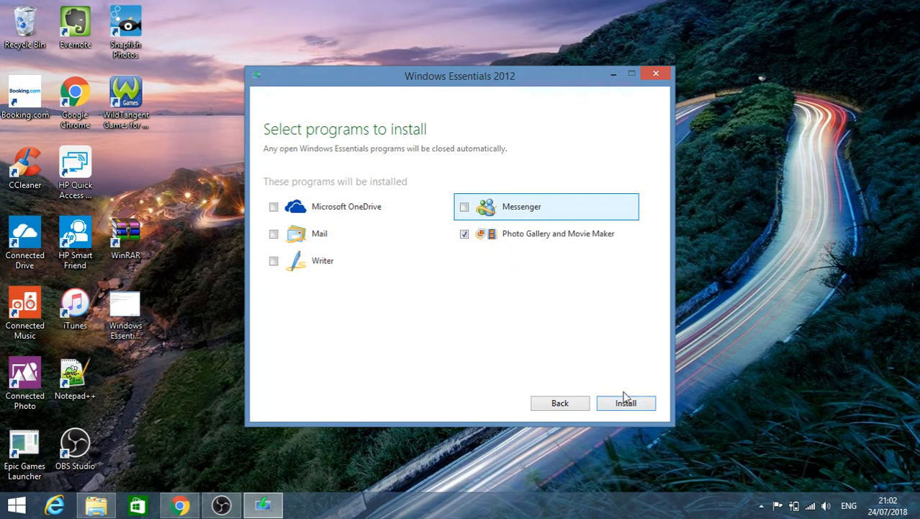
pyautogui.click(625, 403)
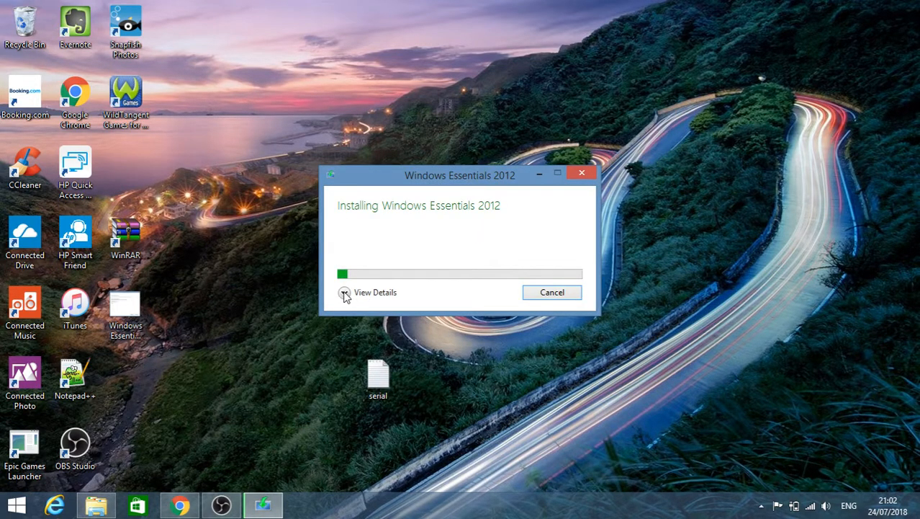
# Show the installation details, reporting 11% complete for Photo Gallery and Movie Maker.
pyautogui.click(344, 291)
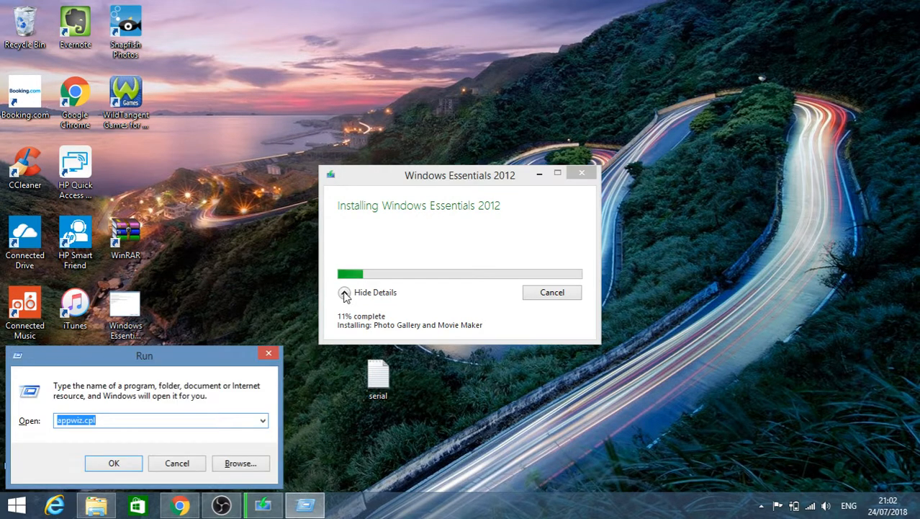
# Run appwiz.cpl, look through the installed programs list in Programs and Features, then close it.
pyautogui.click(112, 464)
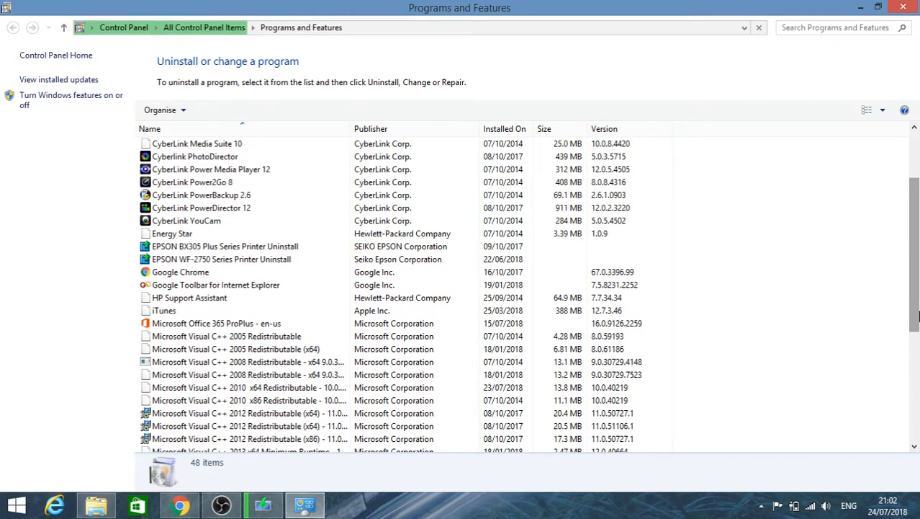
pyautogui.scroll(-3)
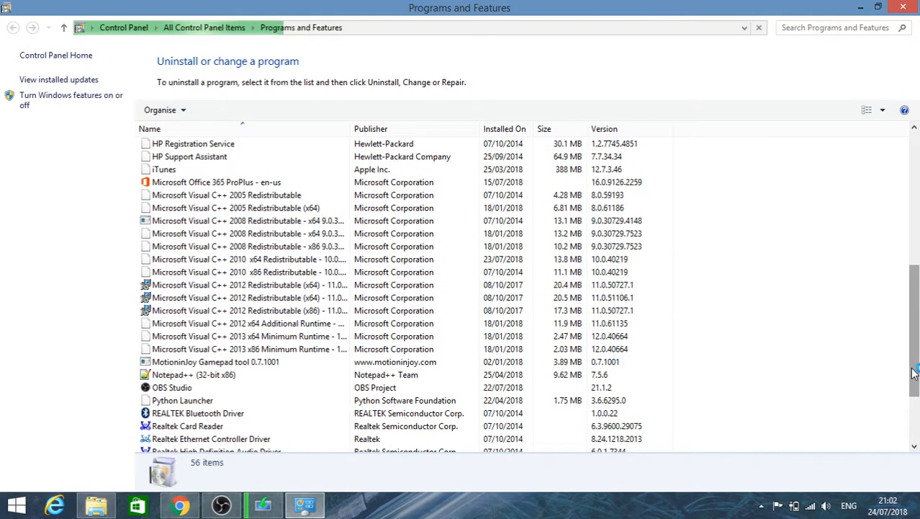
pyautogui.scroll(-3)
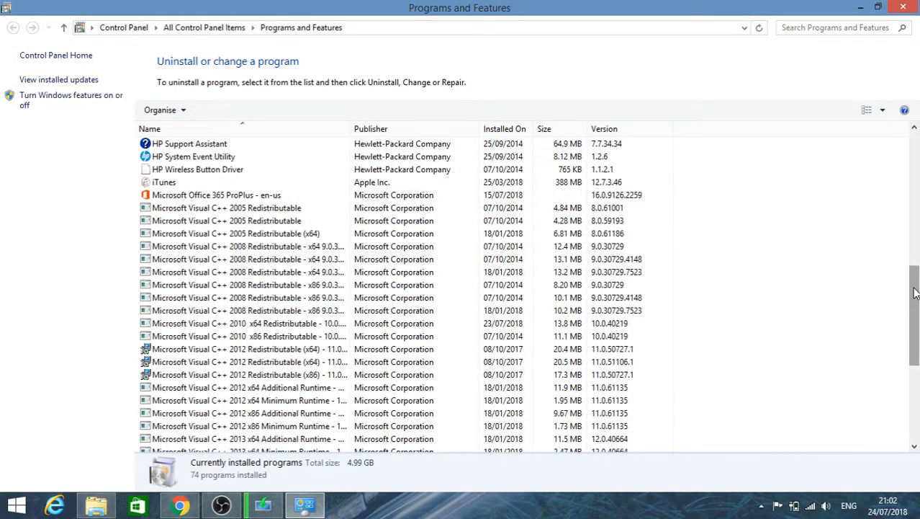
pyautogui.scroll(-3)
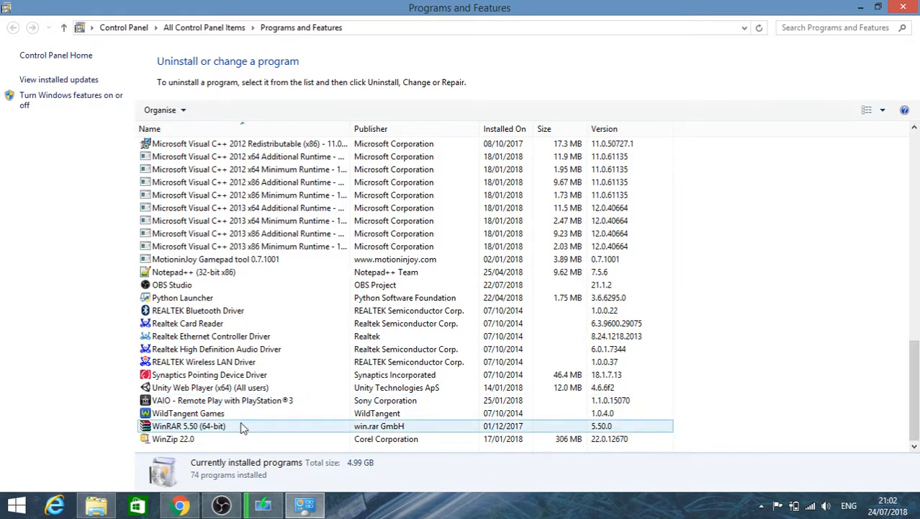
pyautogui.click(222, 400)
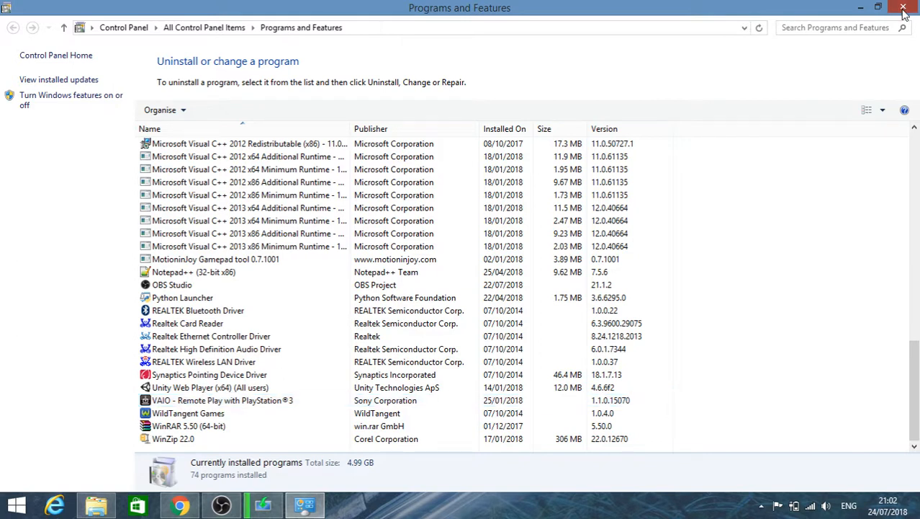
pyautogui.click(905, 9)
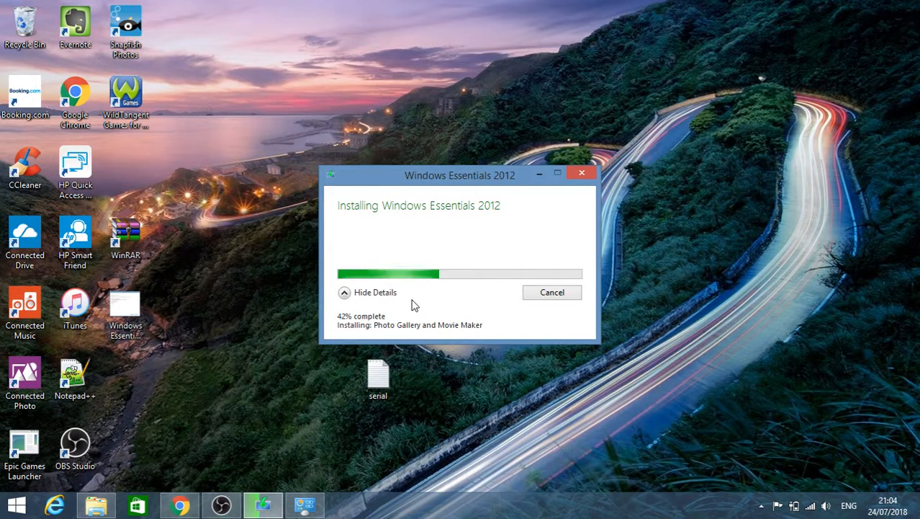
pyautogui.moveTo(386, 346)
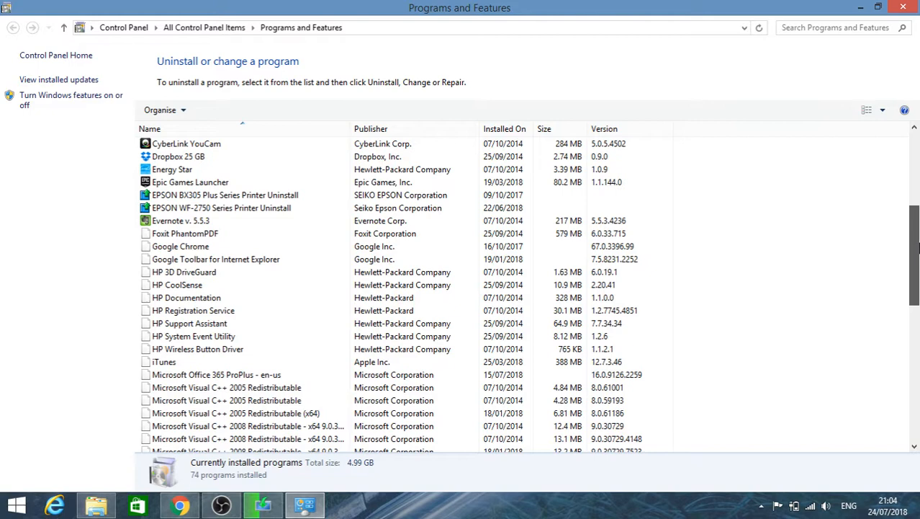
pyautogui.scroll(-3)
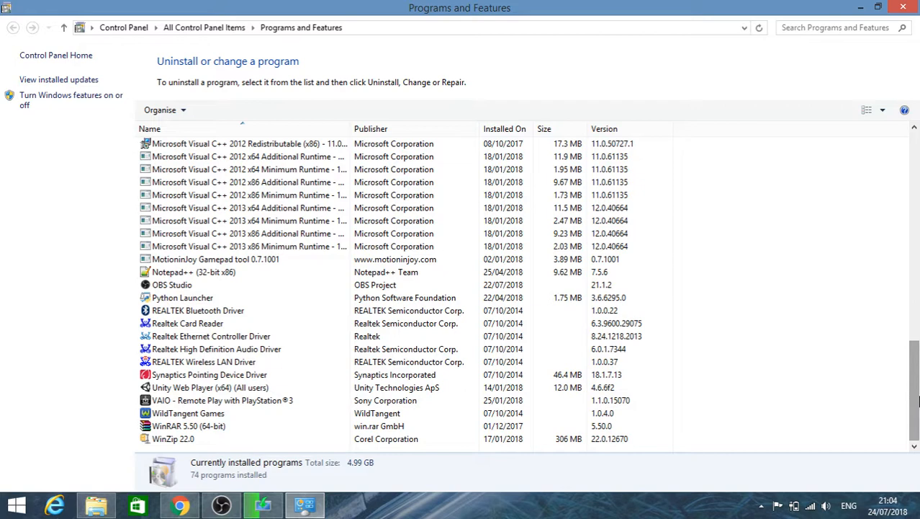
pyautogui.click(262, 504)
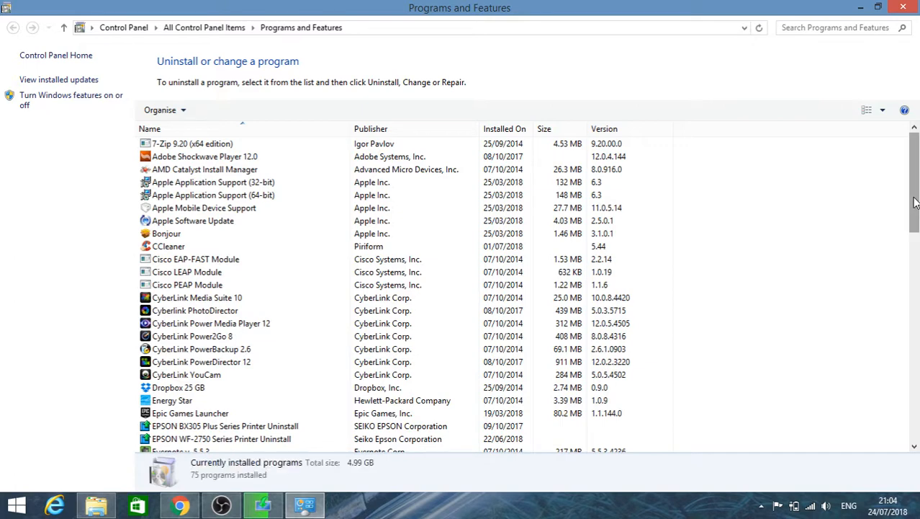
pyautogui.scroll(-3)
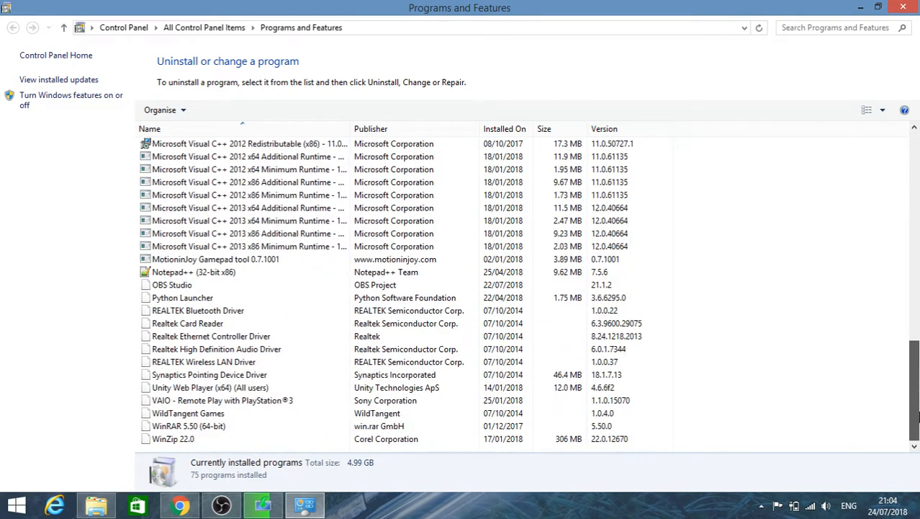
pyautogui.click(182, 297)
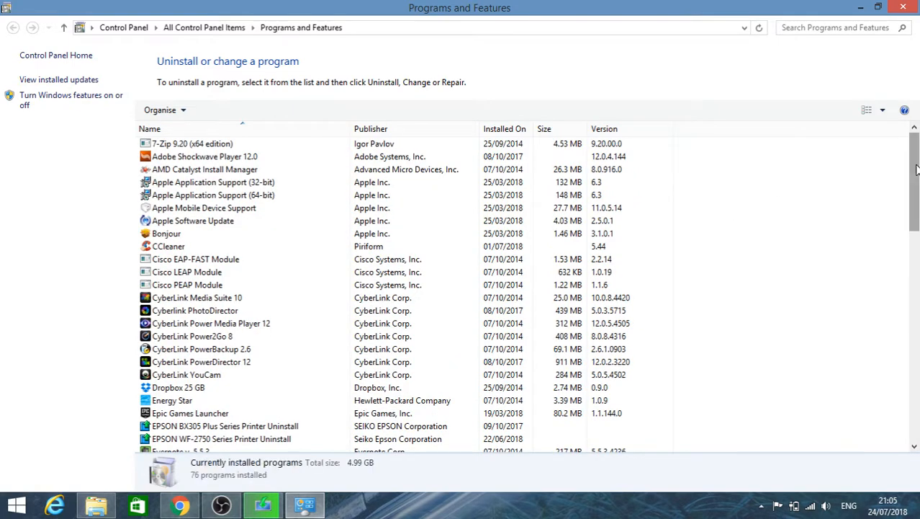
pyautogui.scroll(-3)
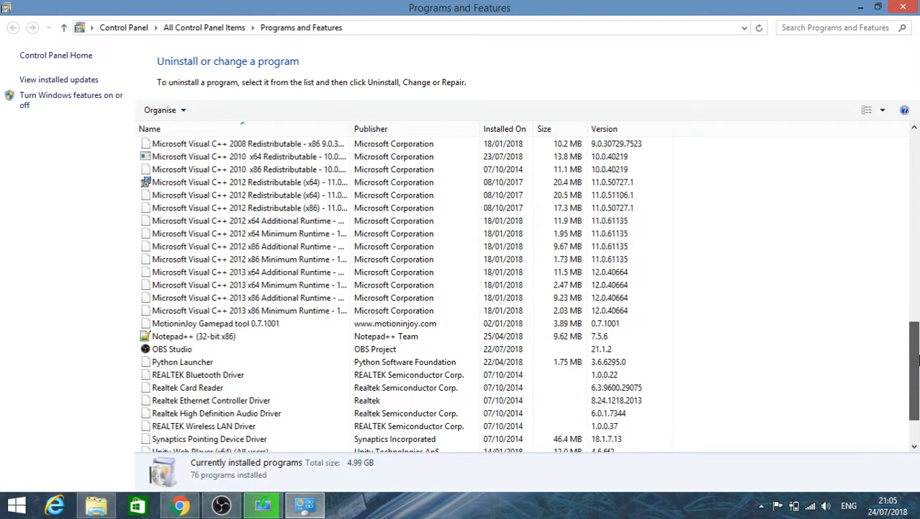
pyautogui.scroll(-3)
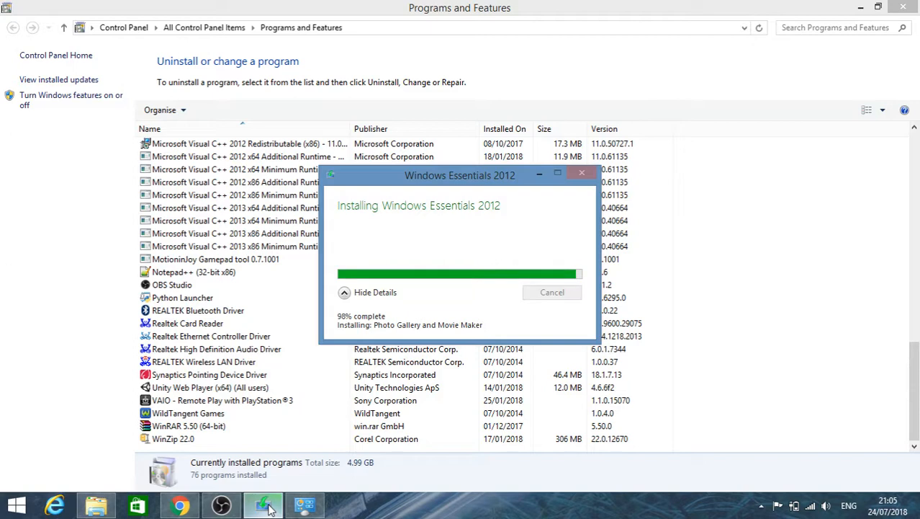
pyautogui.moveTo(5, 372)
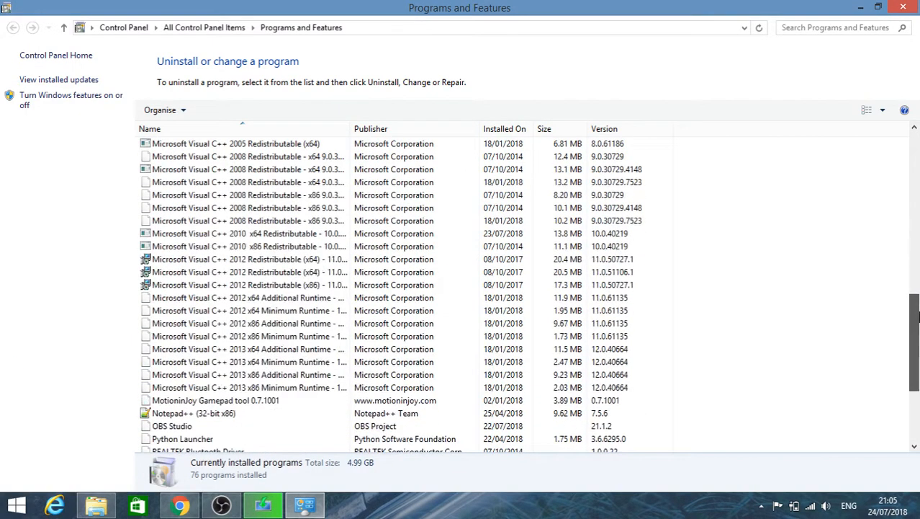
# Scroll the Programs and Features list to the Windows Essentials 2012 entry.
pyautogui.scroll(-3)
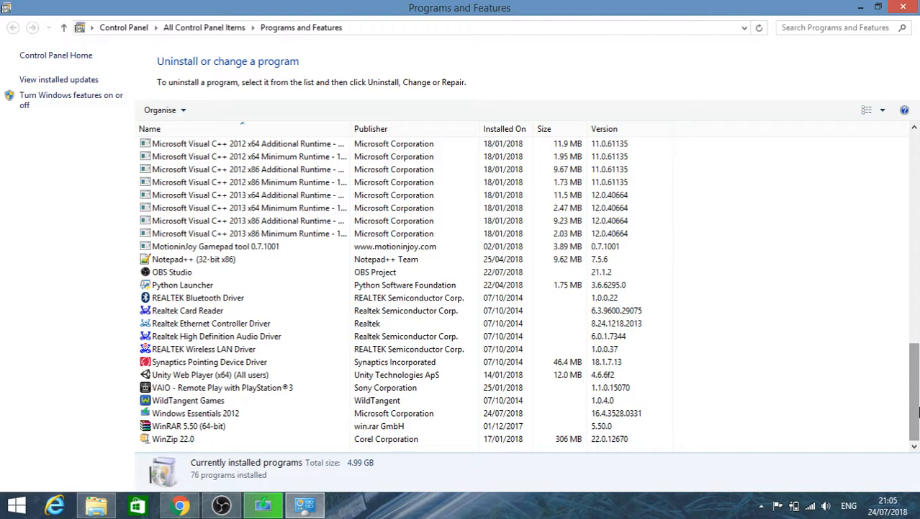
# View the Windows Essentials 2012 entry's details, version 16.4.3528.0331 by Microsoft Corporation.
pyautogui.click(196, 412)
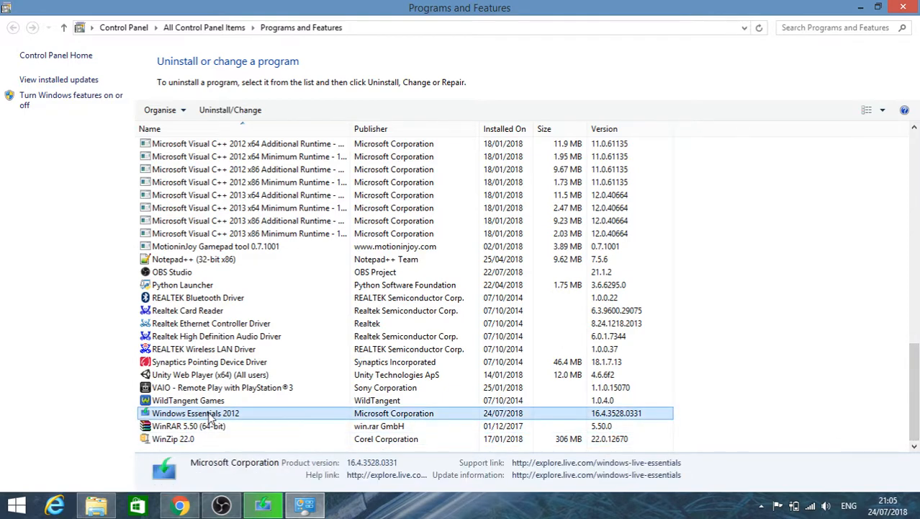
pyautogui.moveTo(213, 417)
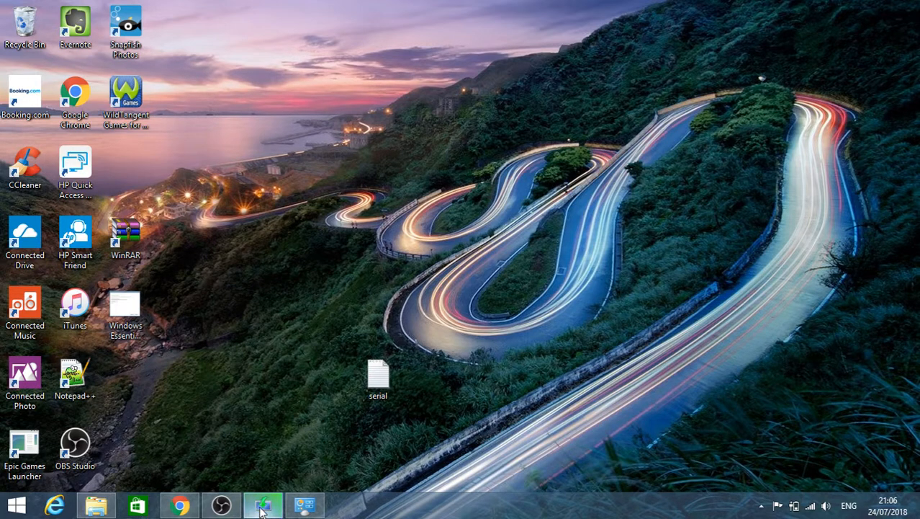
# Browse to Program Files (x86)\Windows Live\Photo Gallery in File Explorer.
pyautogui.click(262, 505)
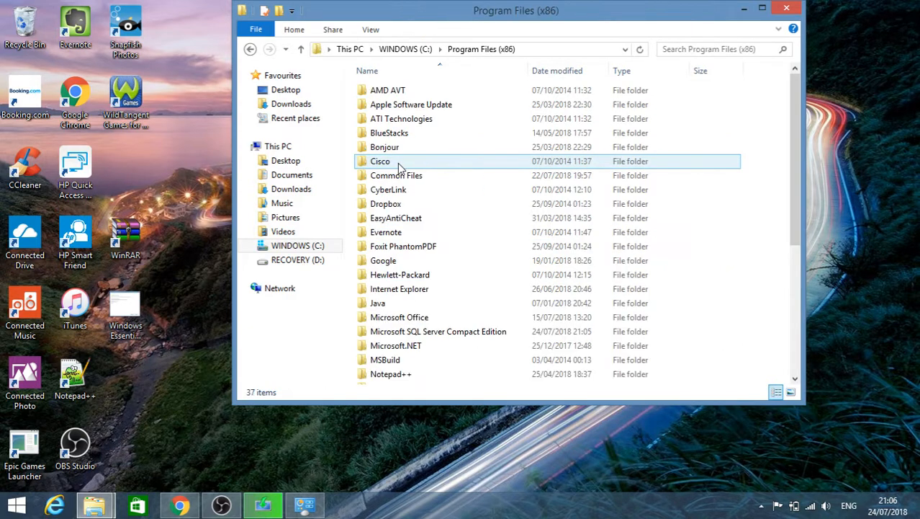
pyautogui.click(399, 317)
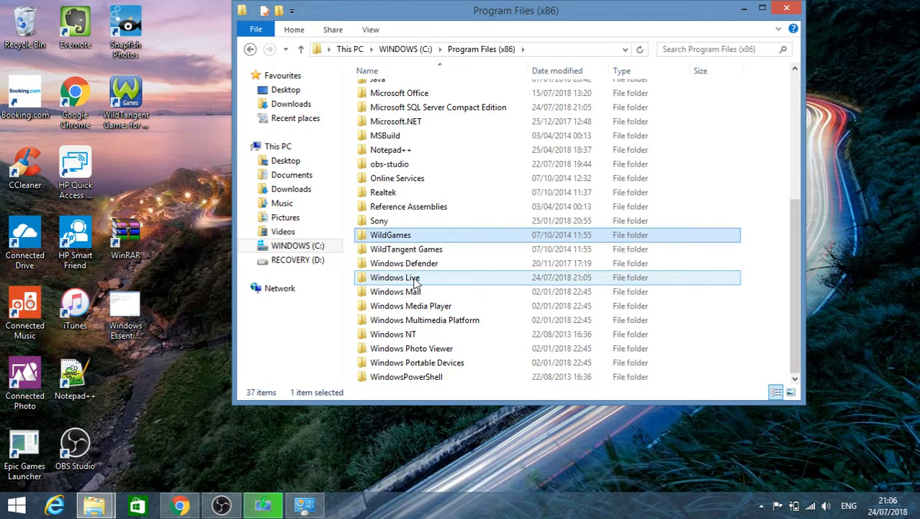
pyautogui.doubleClick(394, 277)
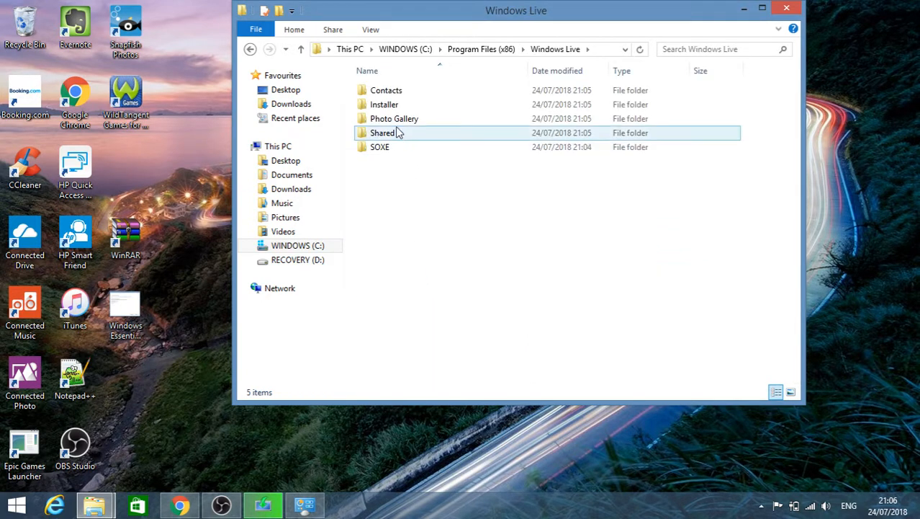
pyautogui.doubleClick(395, 118)
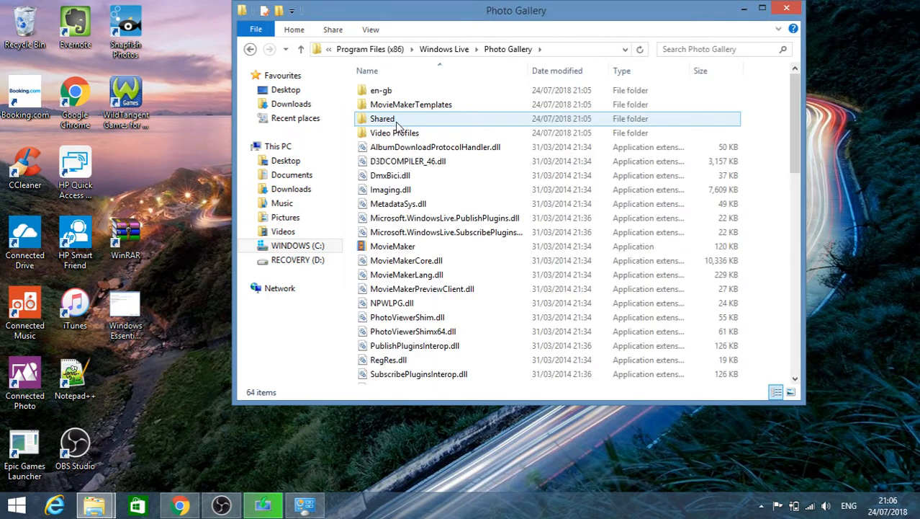
# Copy the MovieMaker application from the Photo Gallery folder.
pyautogui.click(391, 245)
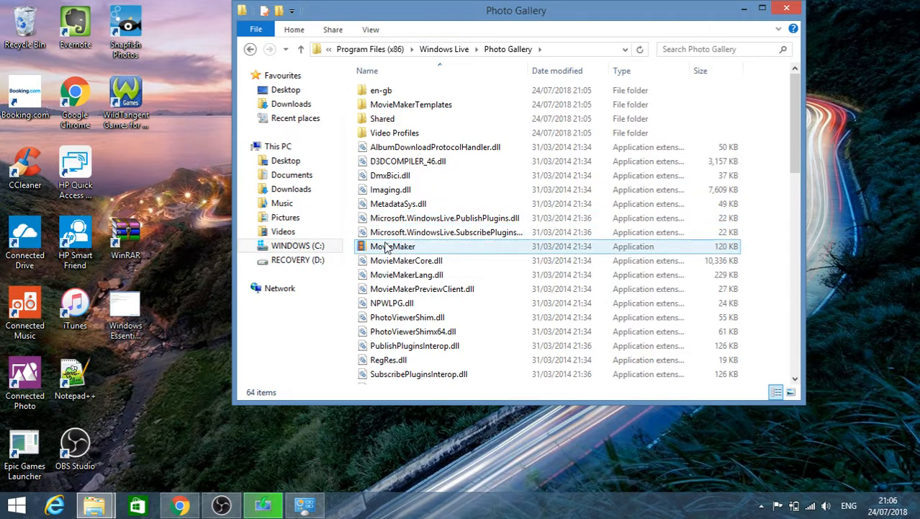
pyautogui.click(392, 246)
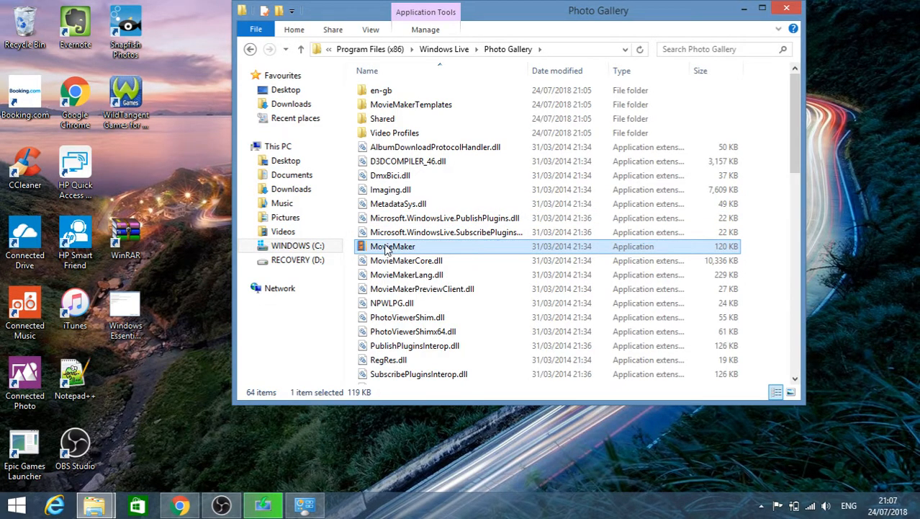
pyautogui.rightClick(392, 245)
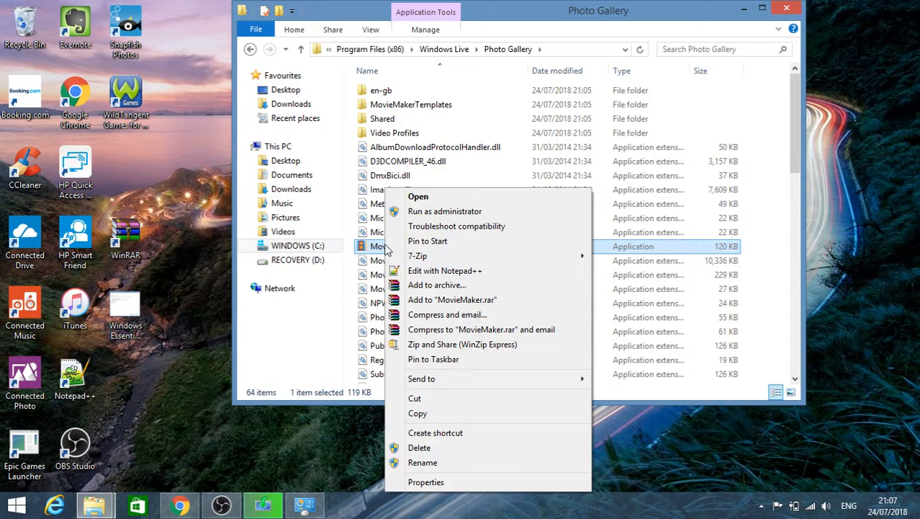
pyautogui.moveTo(417, 412)
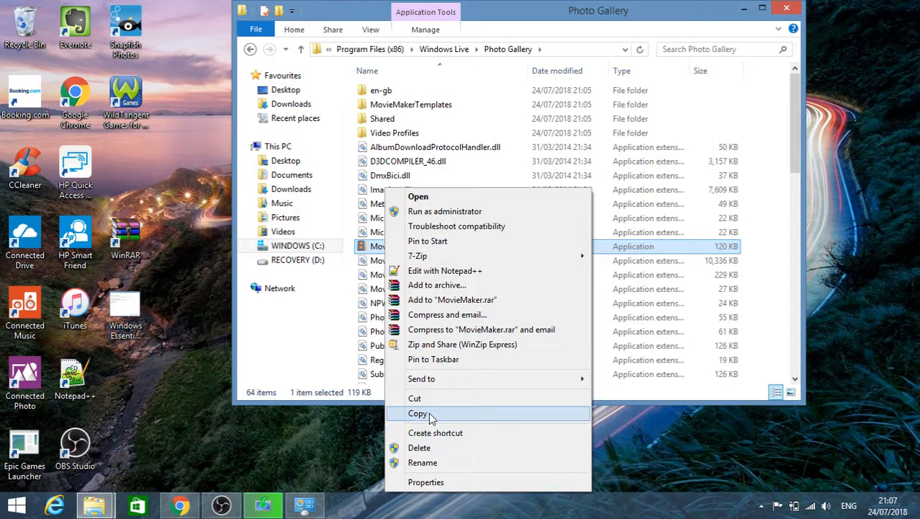
pyautogui.click(418, 412)
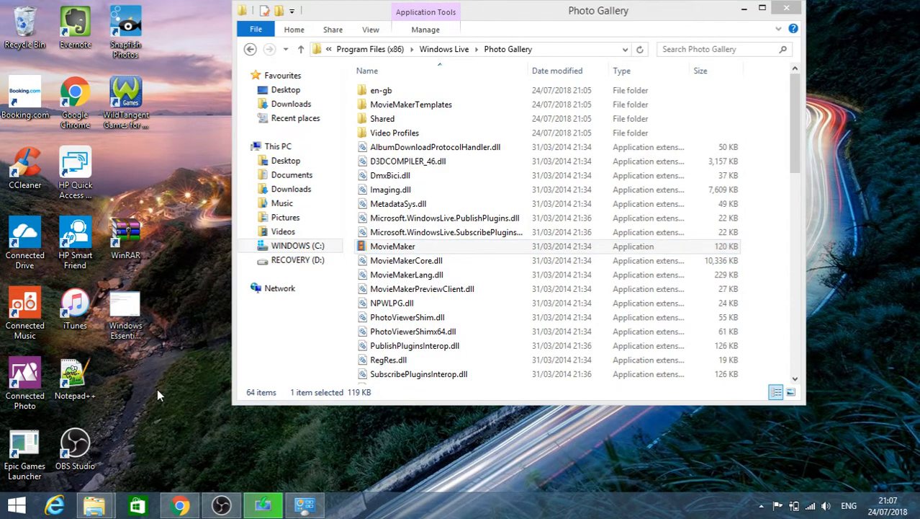
# Paste a MovieMaker shortcut onto the desktop and select it to launch Movie Maker.
pyautogui.rightClick(159, 394)
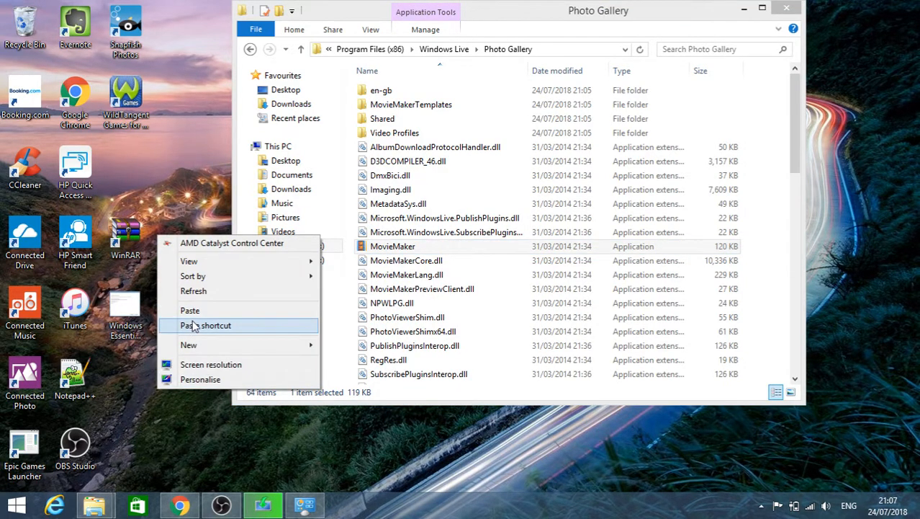
pyautogui.click(205, 325)
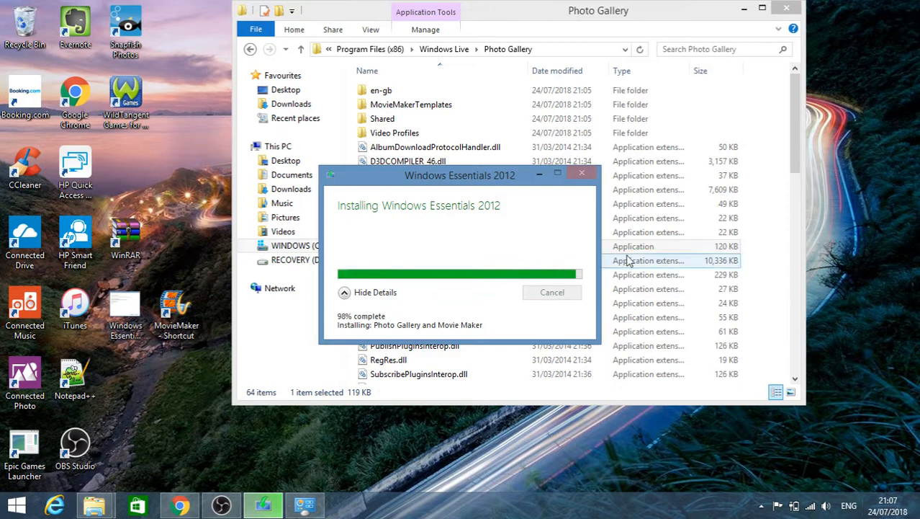
pyautogui.click(412, 103)
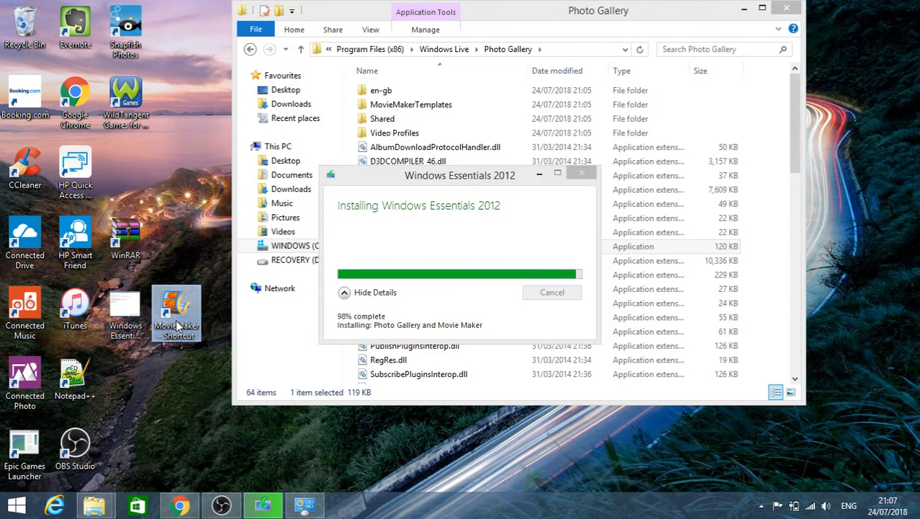
pyautogui.moveTo(352, 418)
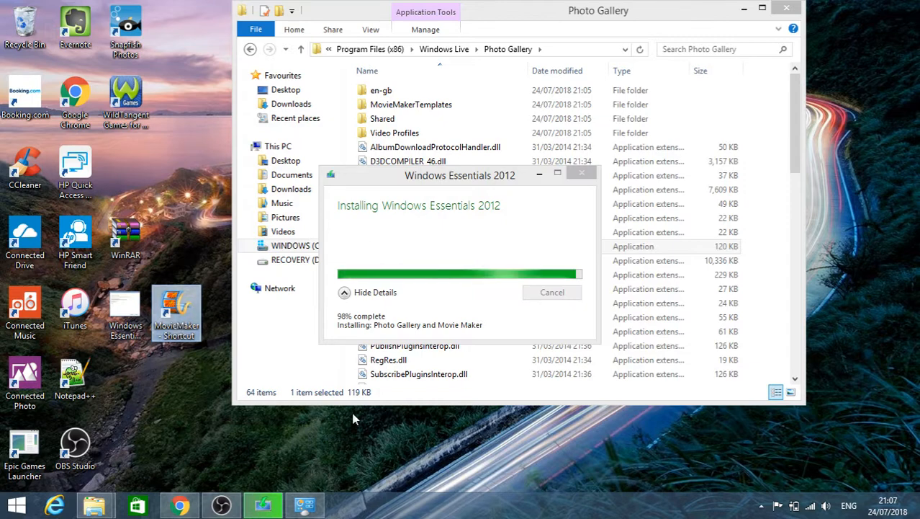
pyautogui.moveTo(307, 495)
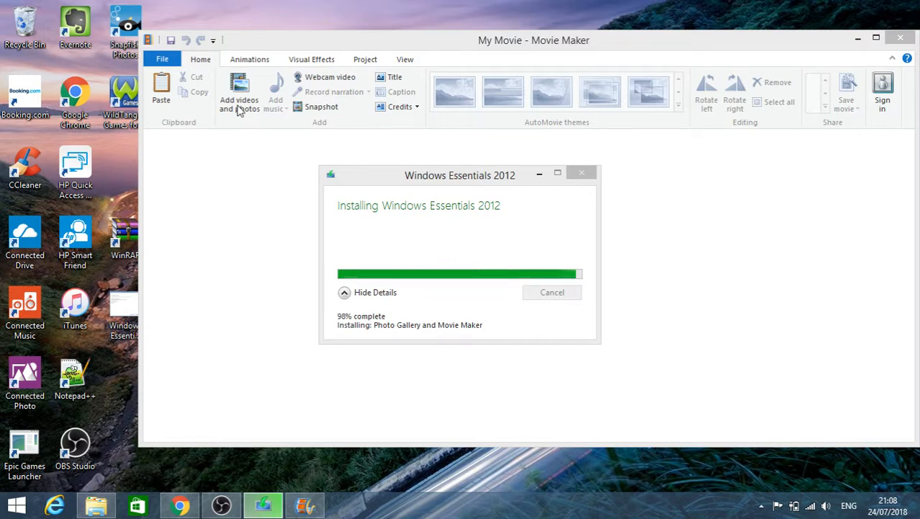
pyautogui.click(240, 93)
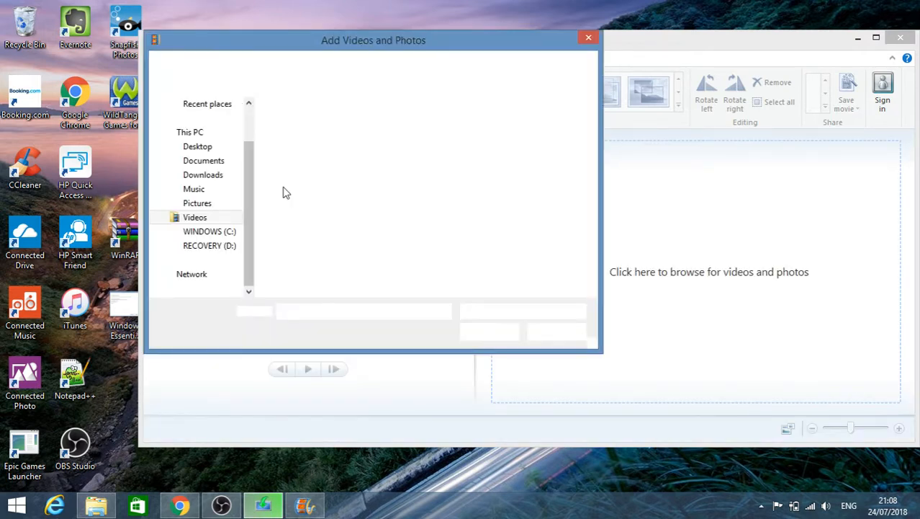
pyautogui.moveTo(496, 179)
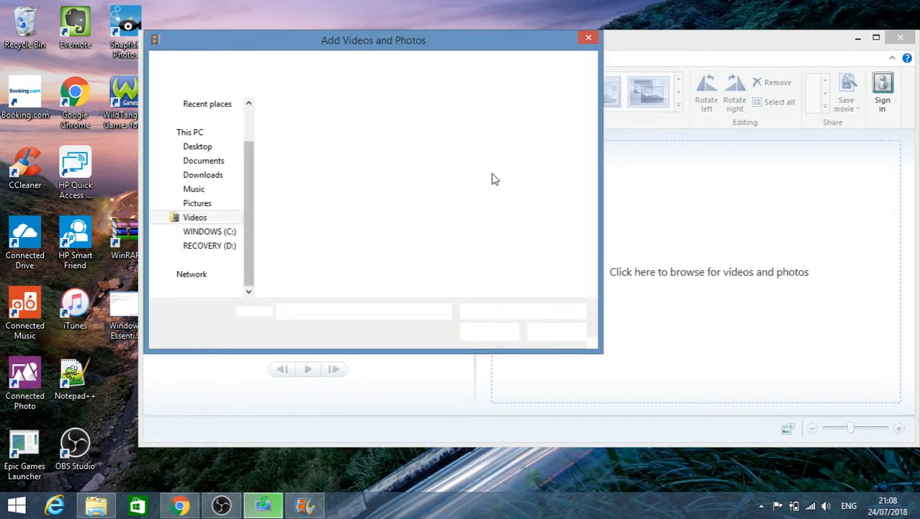
pyautogui.moveTo(327, 202)
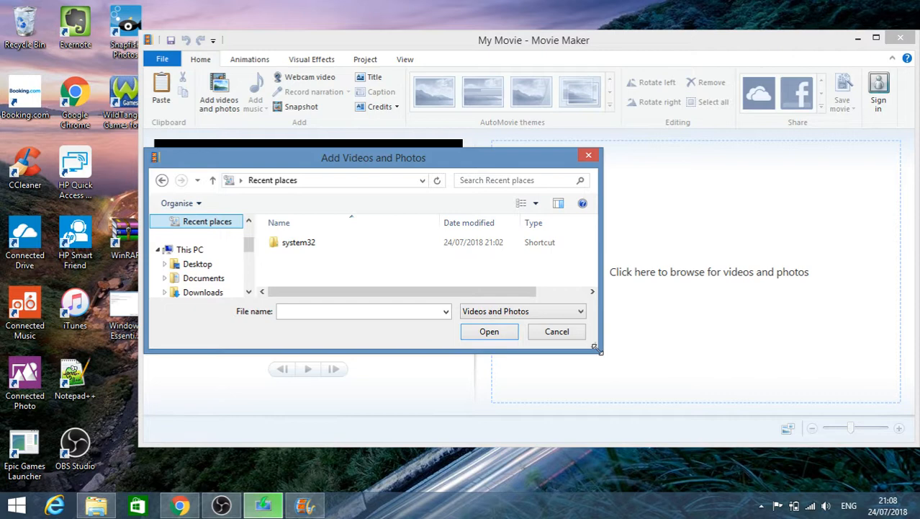
pyautogui.click(194, 349)
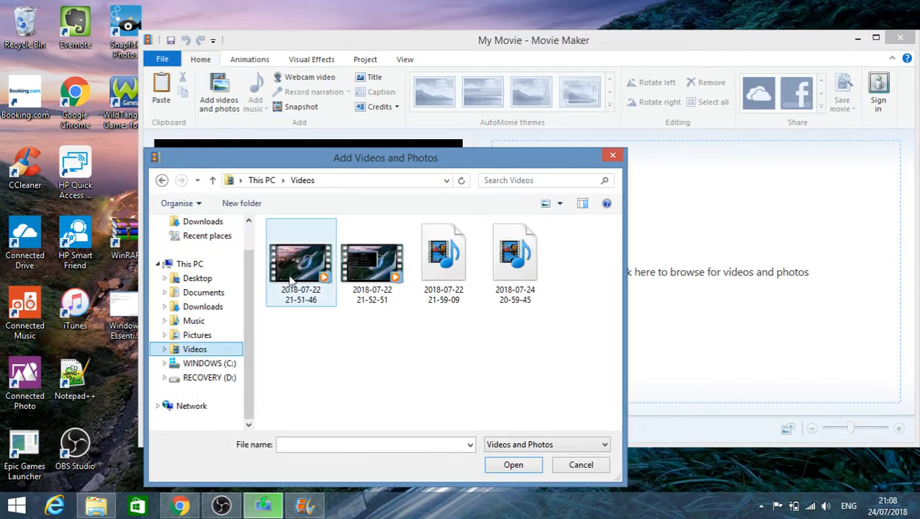
pyautogui.click(299, 259)
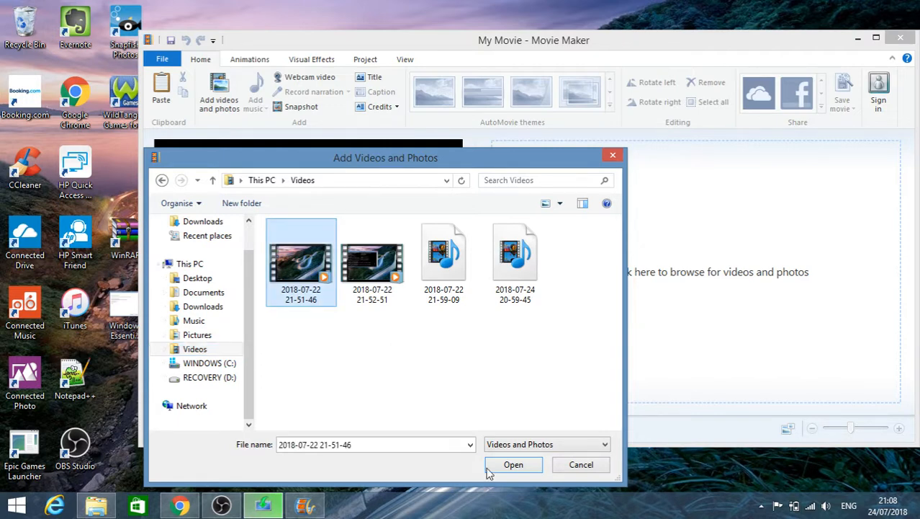
pyautogui.click(513, 464)
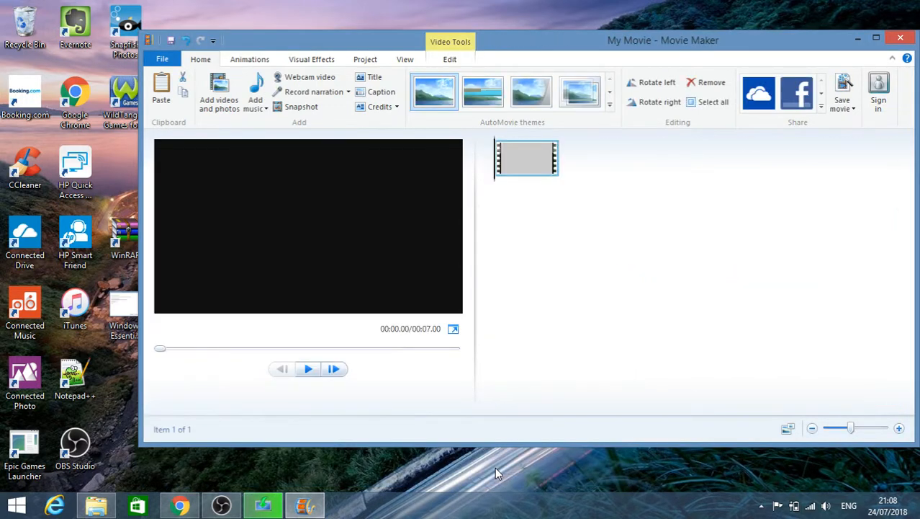
# Close Movie Maker, discarding the unsaved changes to My Movie.
pyautogui.click(219, 92)
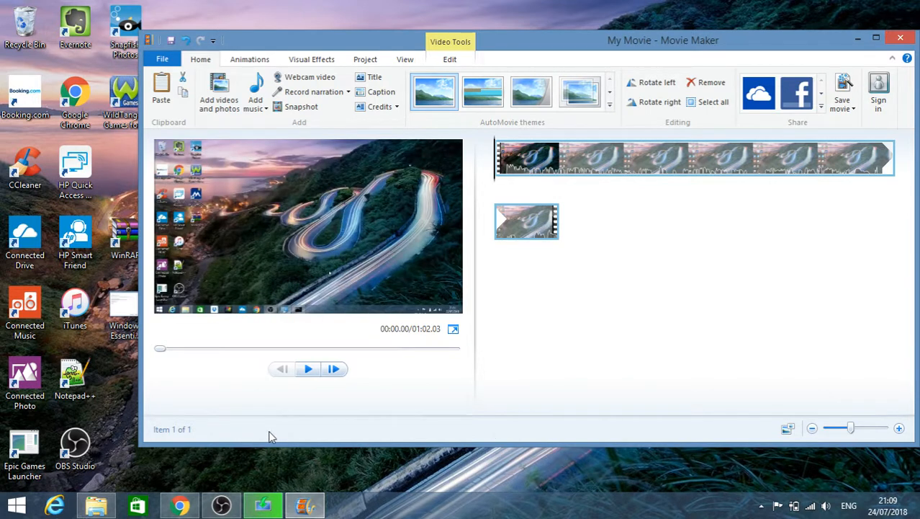
pyautogui.moveTo(590, 272)
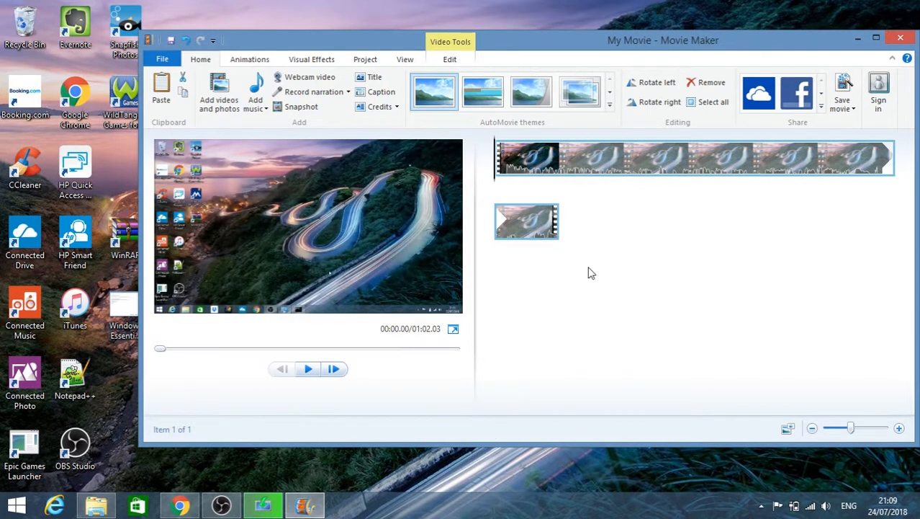
pyautogui.moveTo(609, 294)
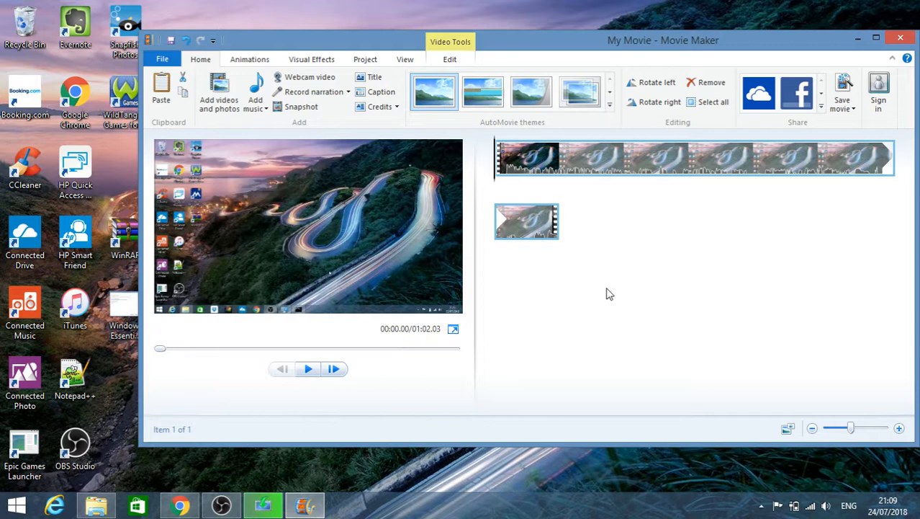
pyautogui.moveTo(821, 156)
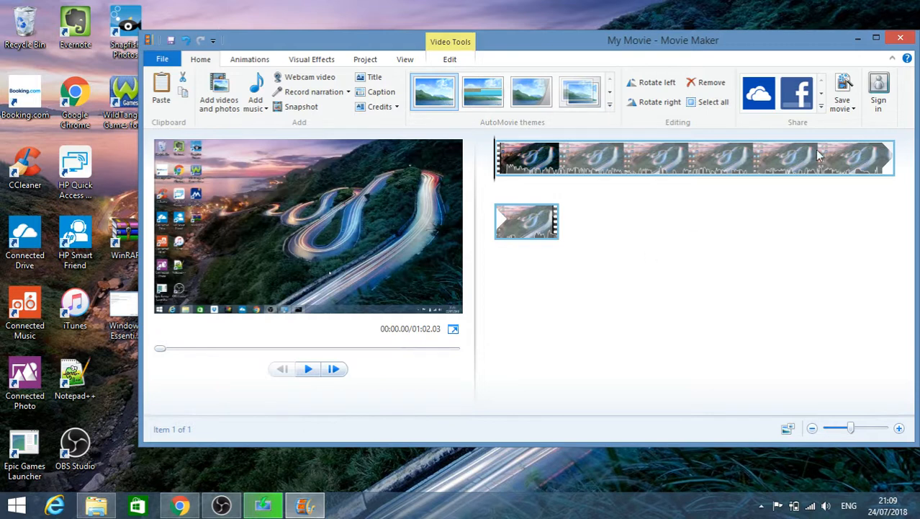
pyautogui.click(902, 38)
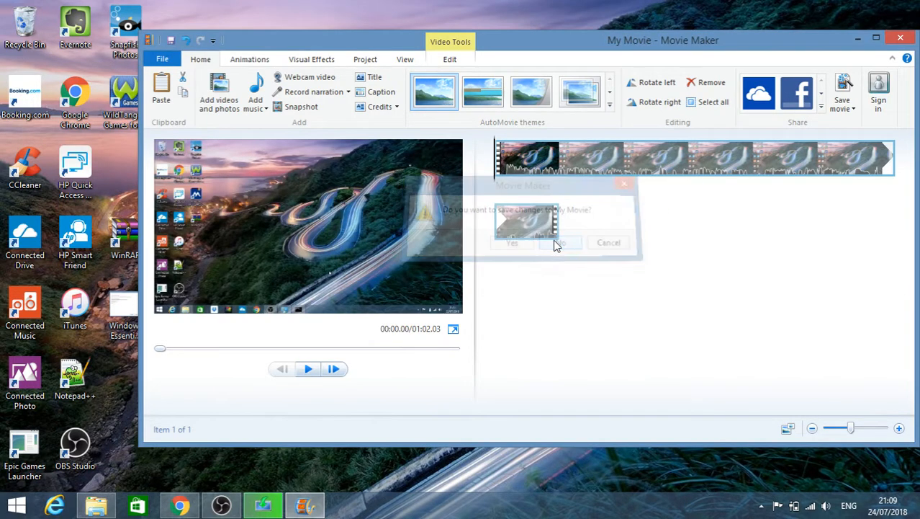
pyautogui.click(561, 242)
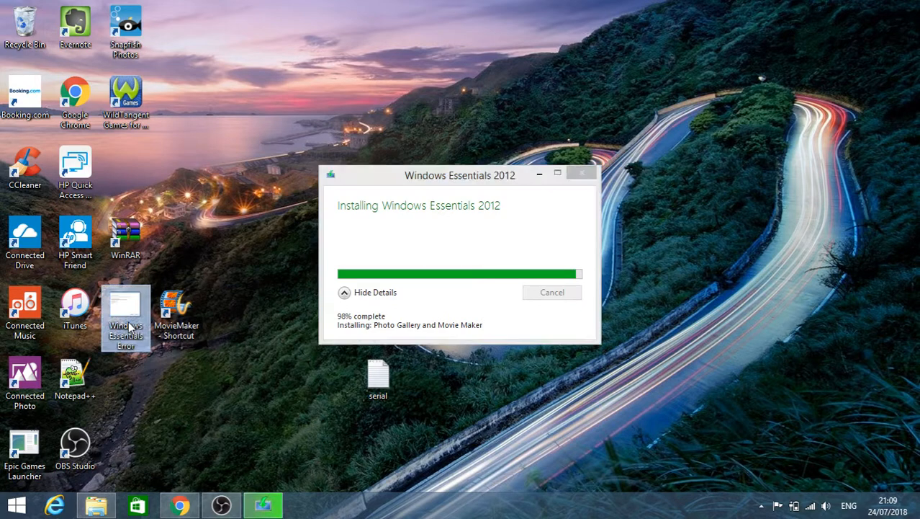
pyautogui.moveTo(127, 317)
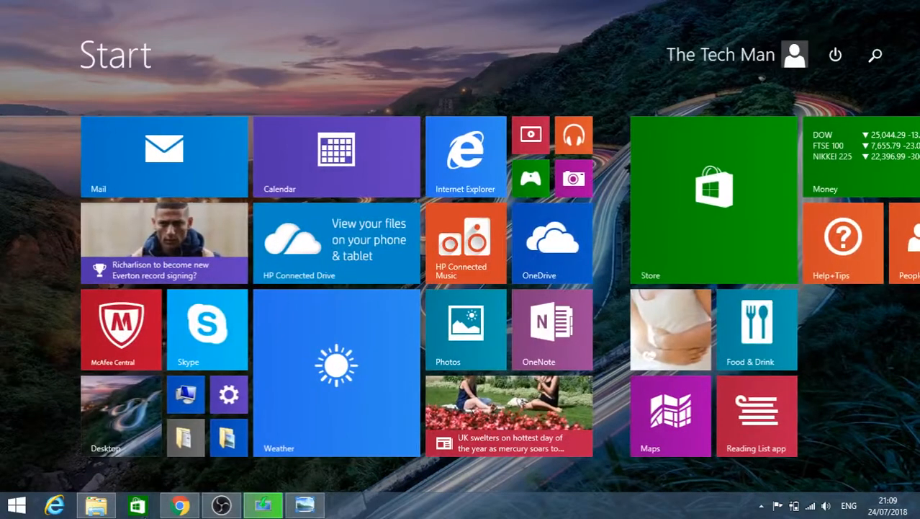
# Search 'control' on the Start screen to reach Control Panel's All Control Panel Items.
pyautogui.write('control c')
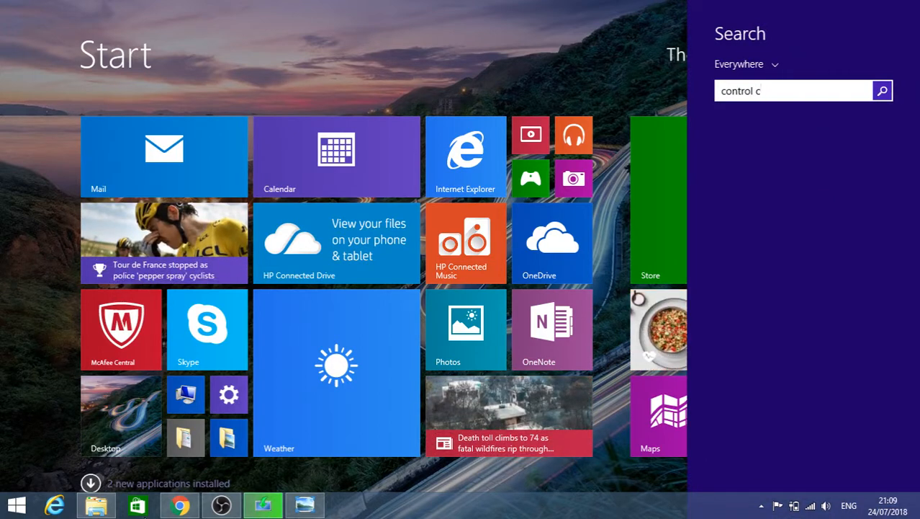
pyautogui.write('o')
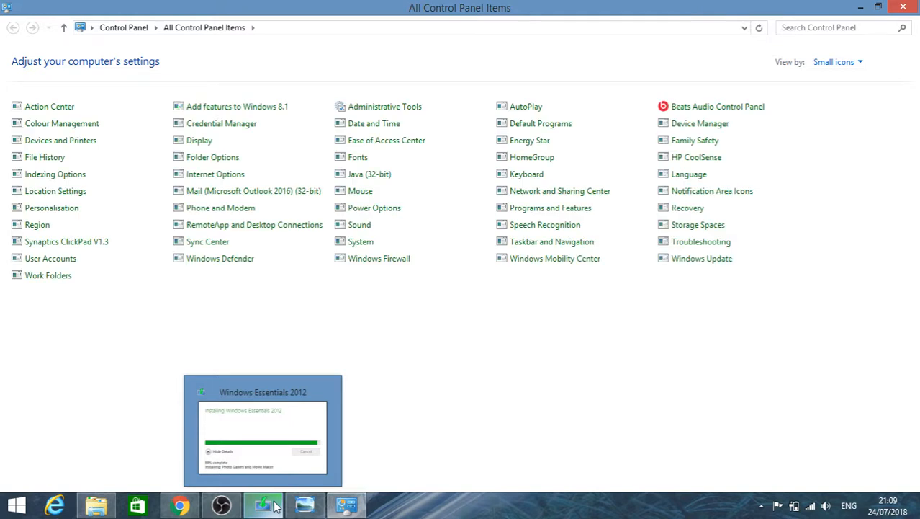
pyautogui.click(66, 242)
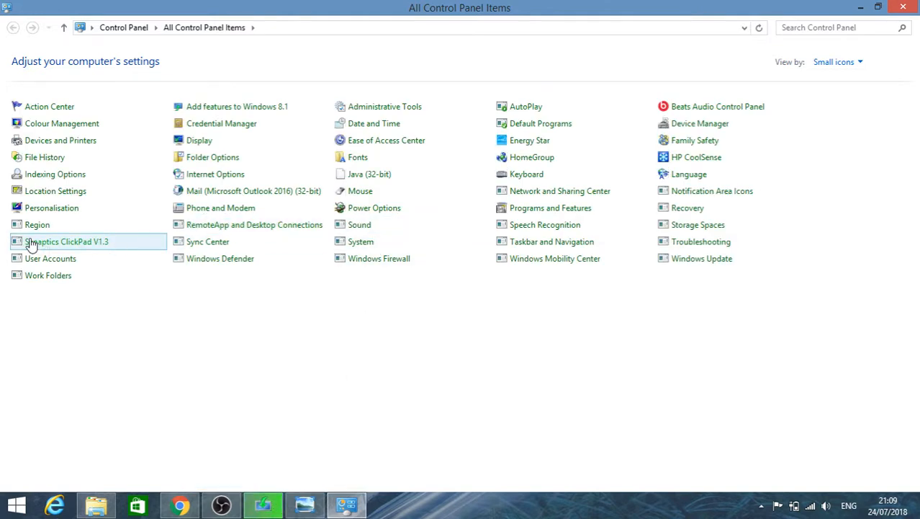
pyautogui.moveTo(38, 225)
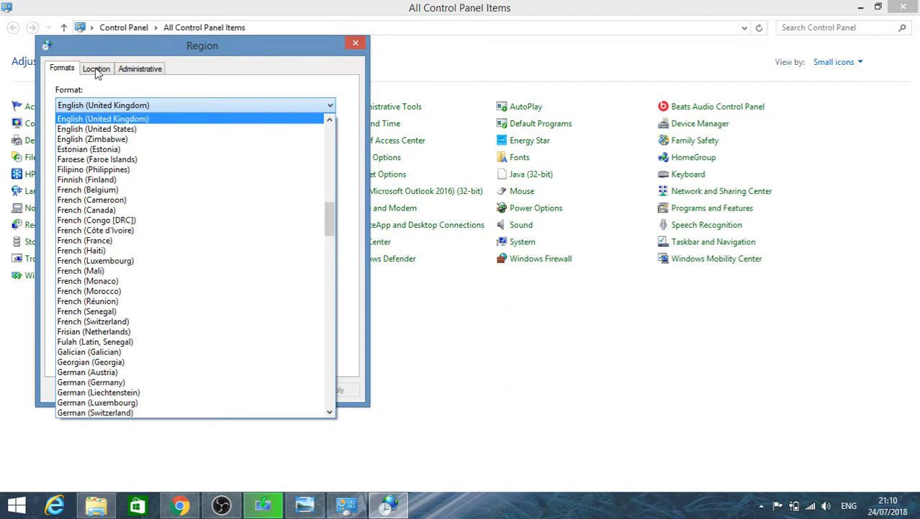
pyautogui.click(95, 69)
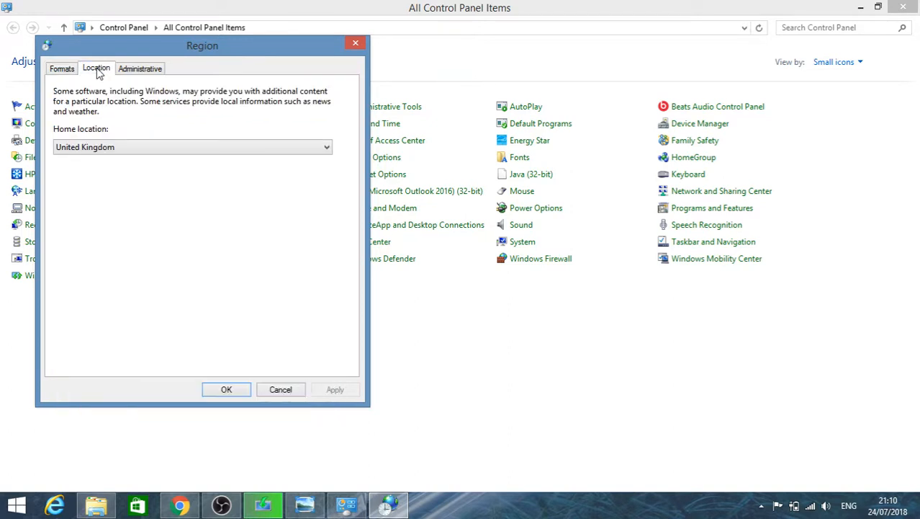
pyautogui.moveTo(279, 389)
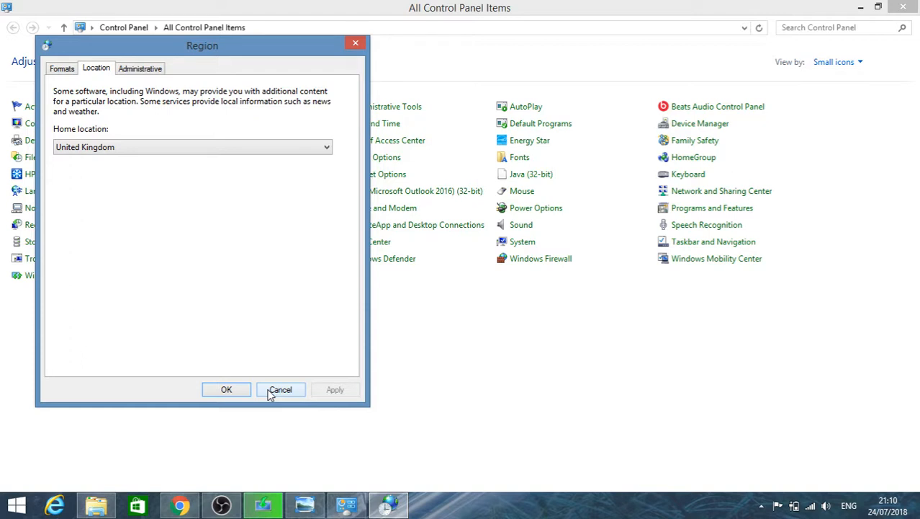
pyautogui.click(279, 389)
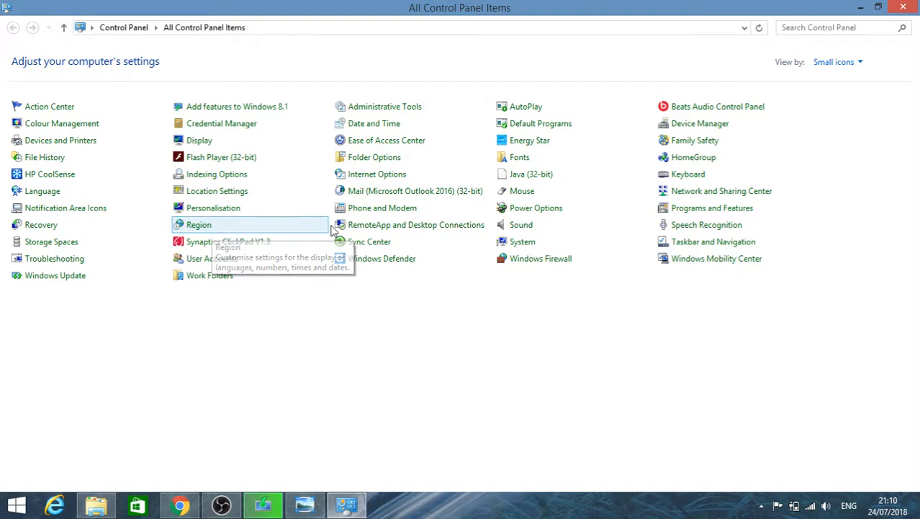
pyautogui.moveTo(42, 190)
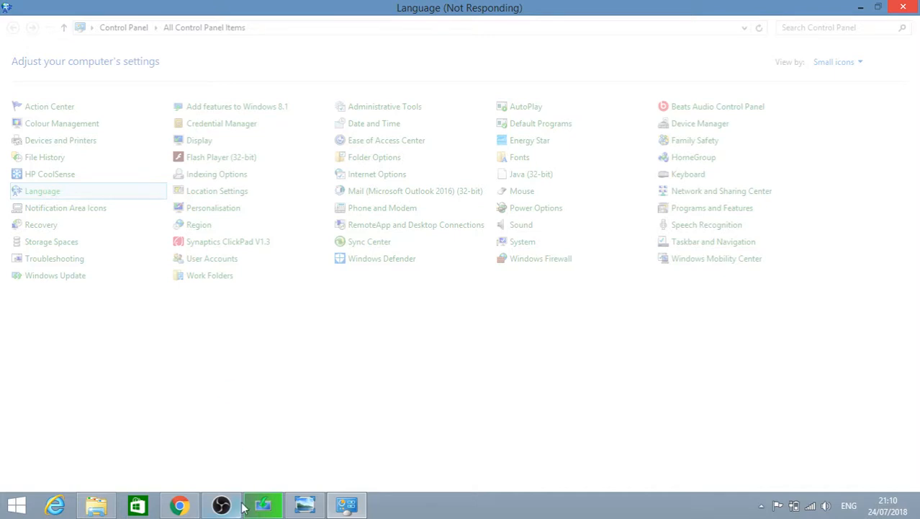
pyautogui.moveTo(179, 504)
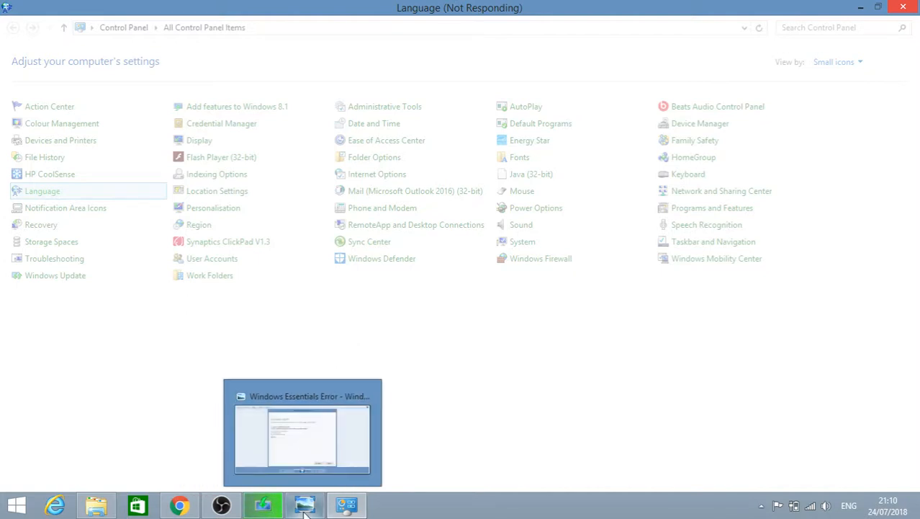
# View the Windows Essentials installation error image in Photo Viewer and close it.
pyautogui.click(302, 432)
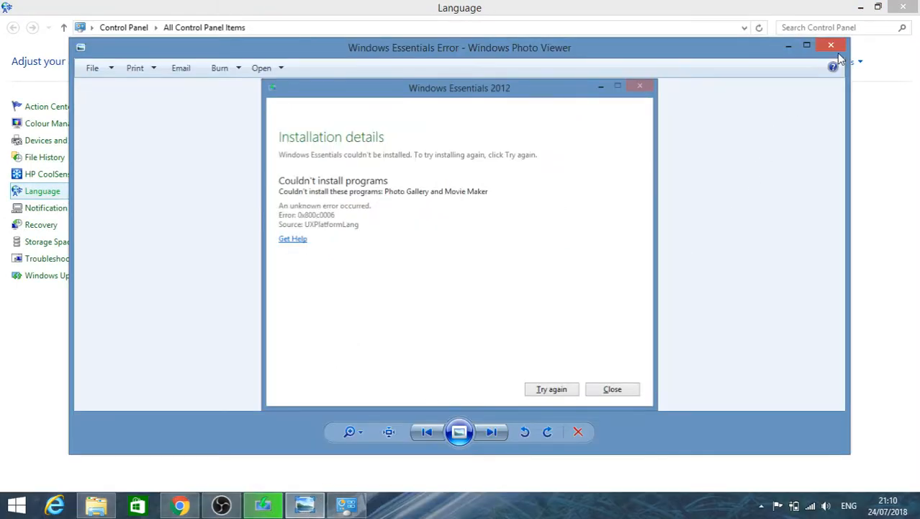
pyautogui.click(552, 389)
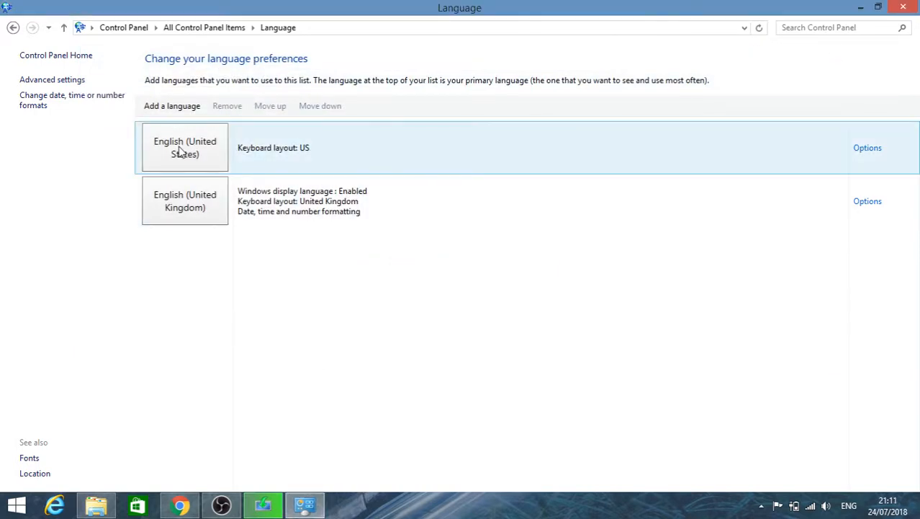
pyautogui.moveTo(268, 161)
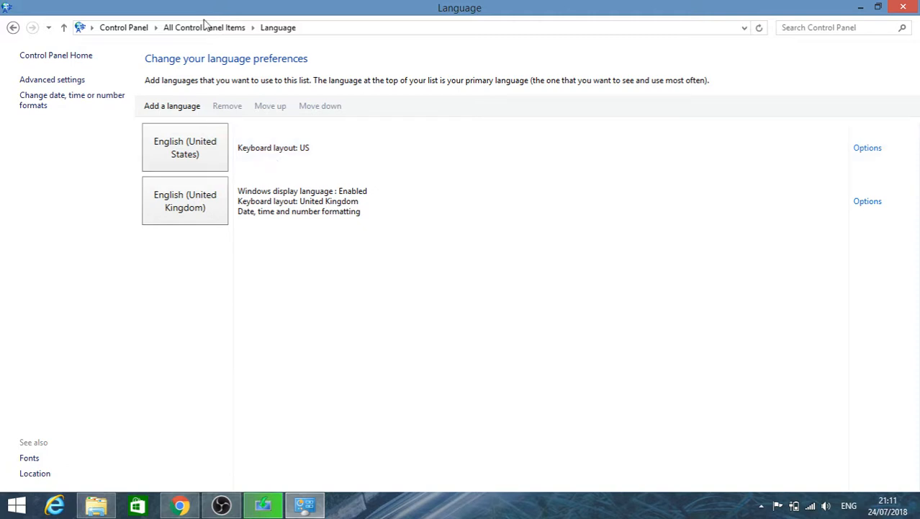
# Return from Language preferences to the All Control Panel Items list via the breadcrumb.
pyautogui.click(204, 27)
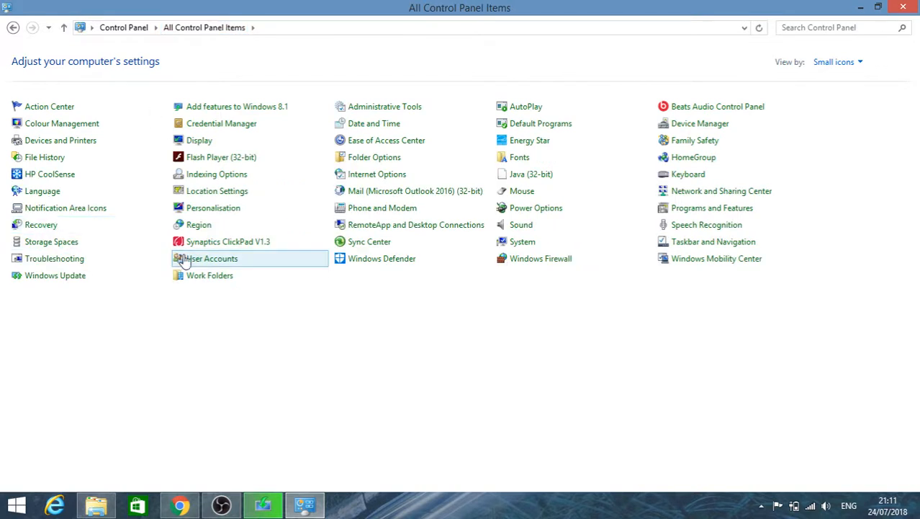
pyautogui.moveTo(454, 182)
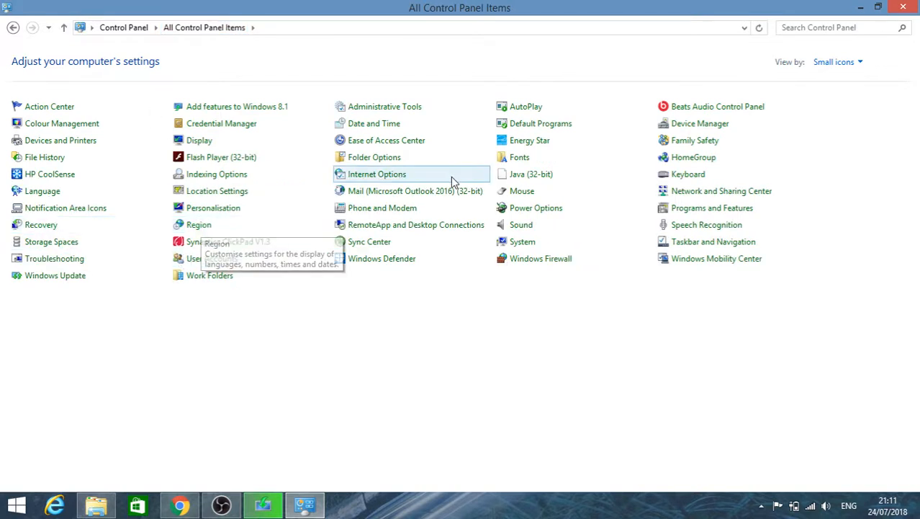
pyautogui.moveTo(49, 172)
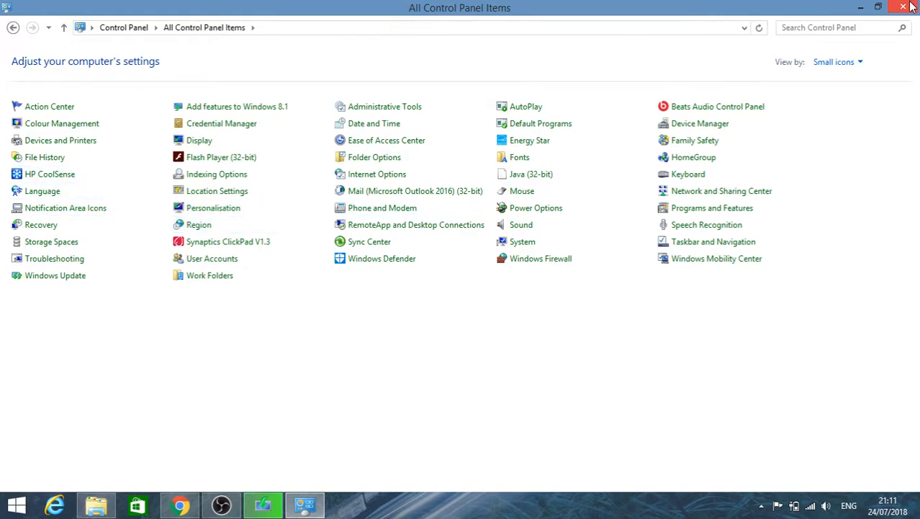
pyautogui.moveTo(915, 6)
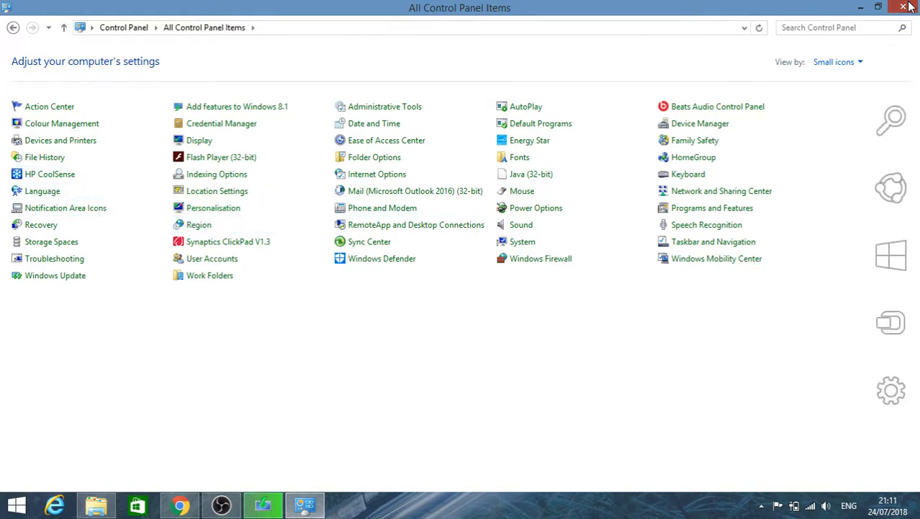